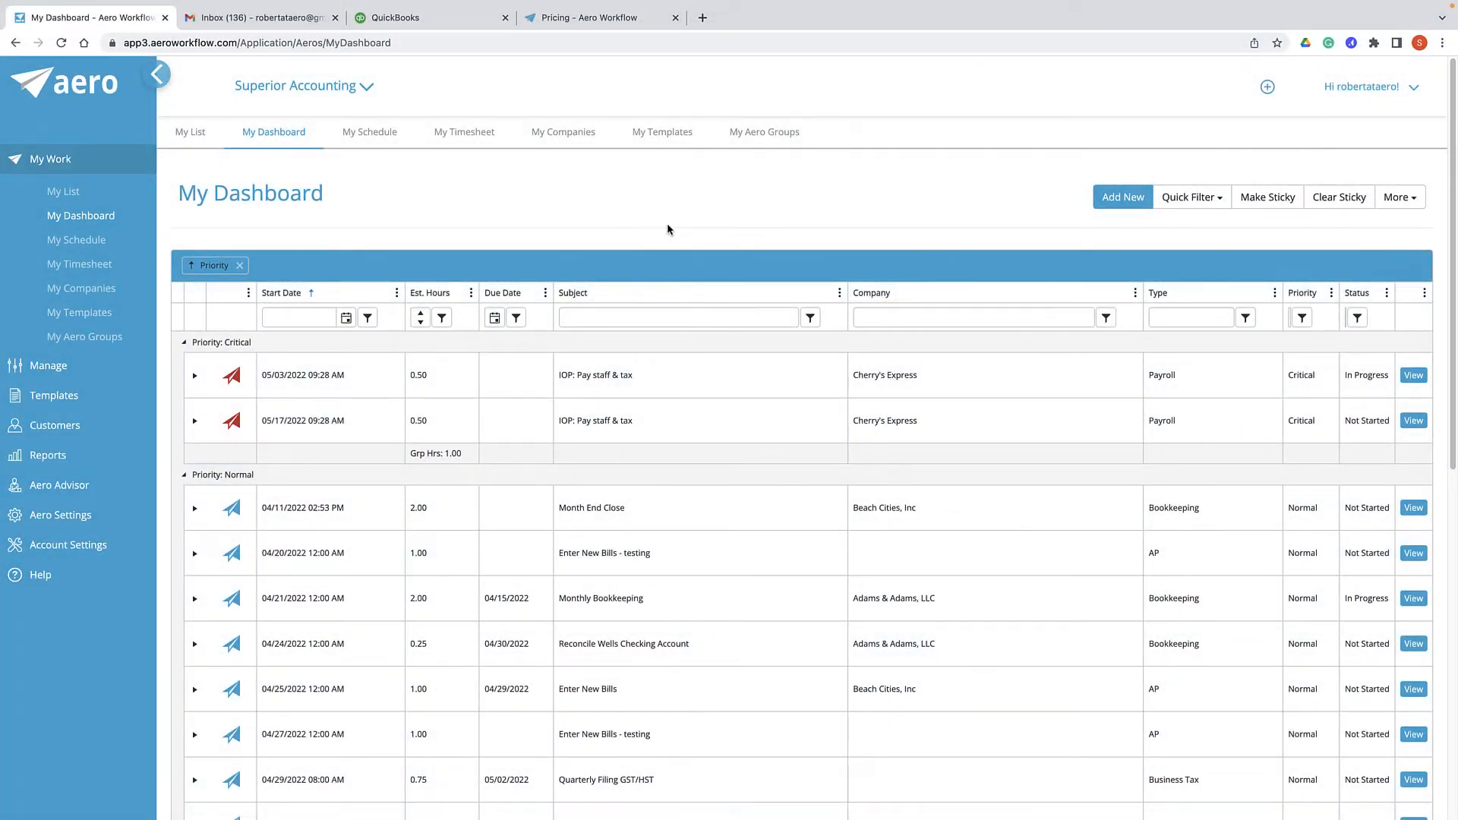
pyautogui.moveTo(622, 235)
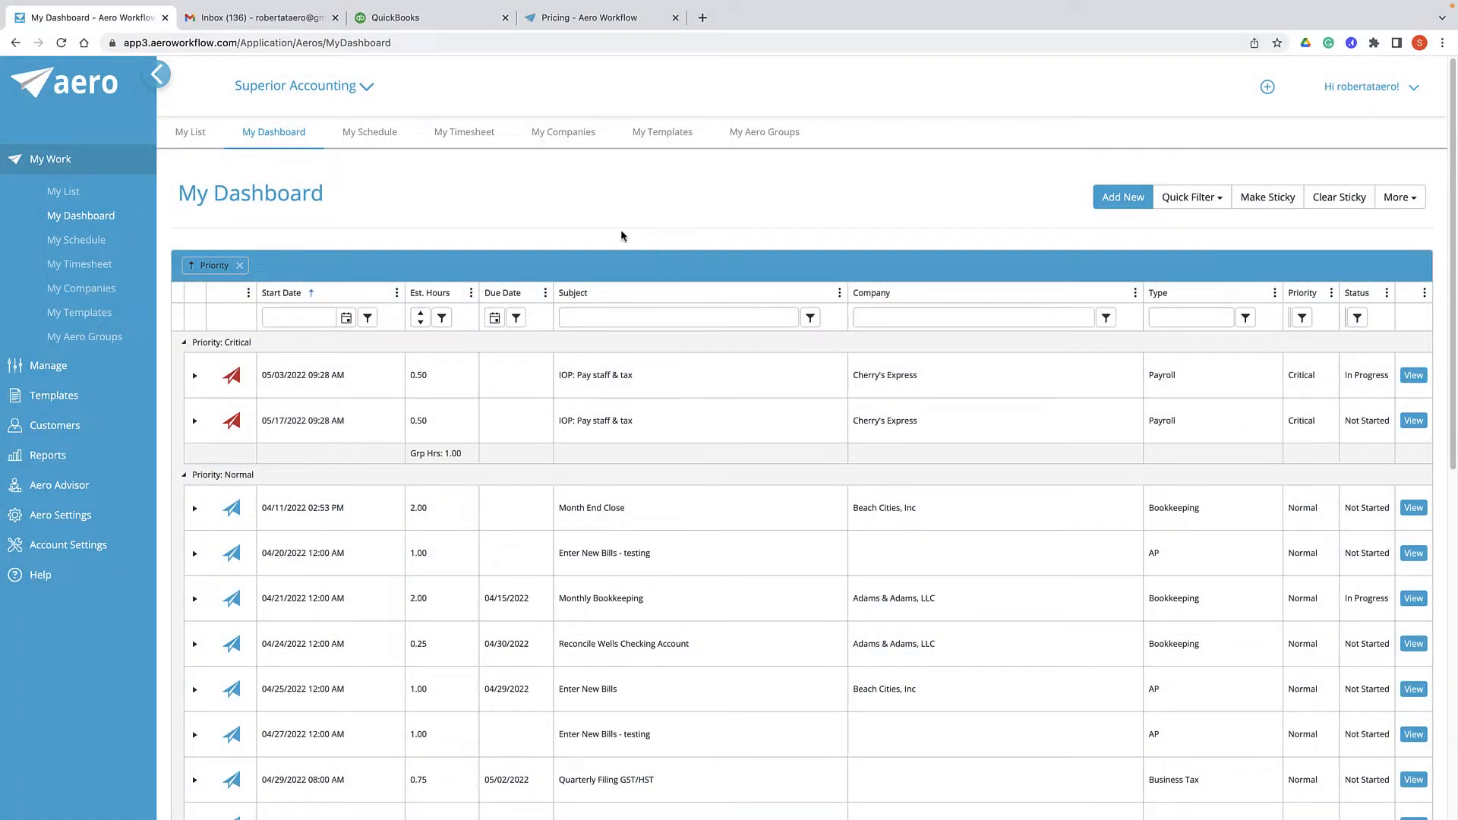
pyautogui.moveTo(572, 224)
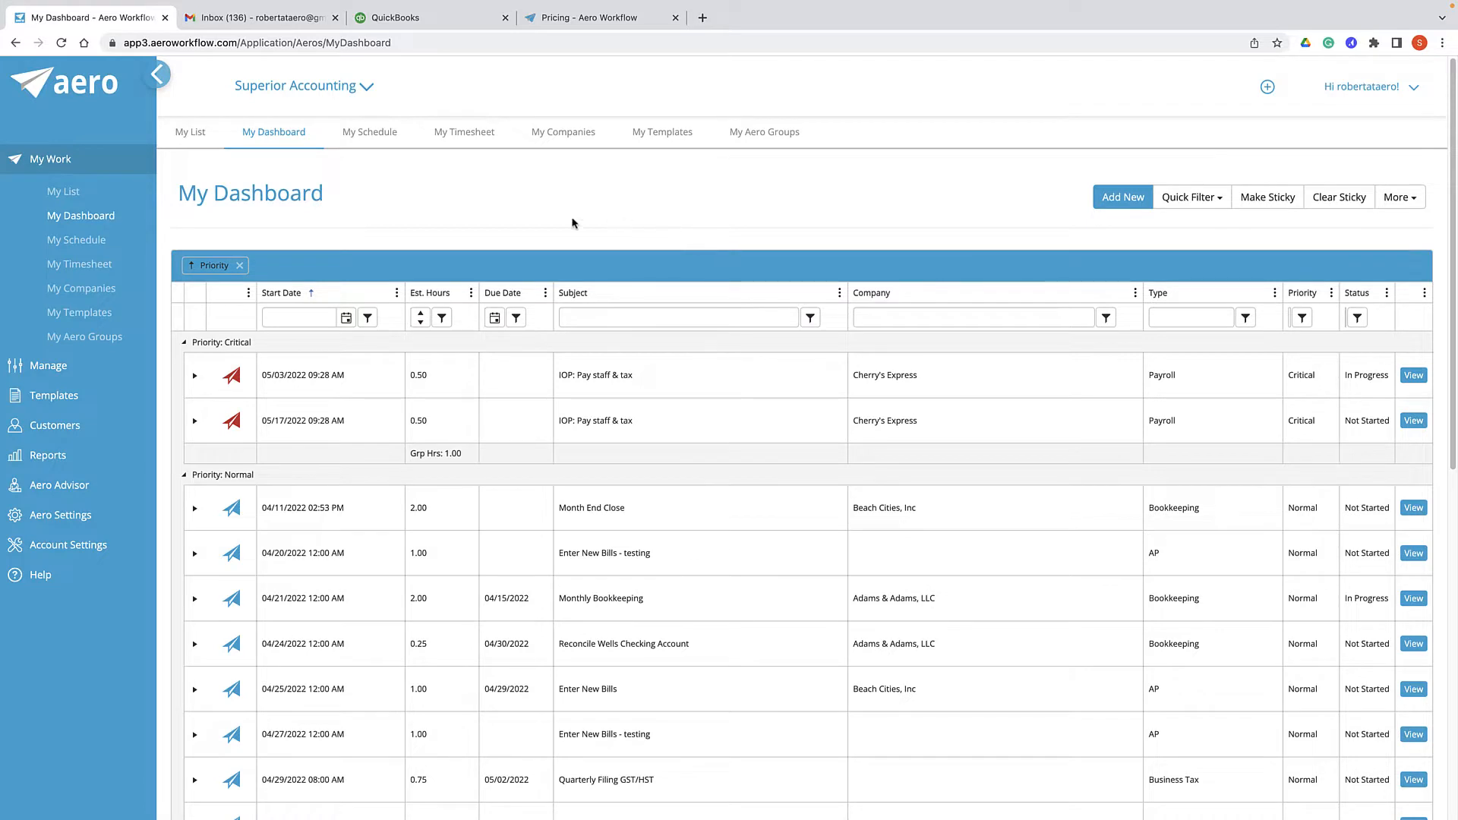
pyautogui.moveTo(927, 225)
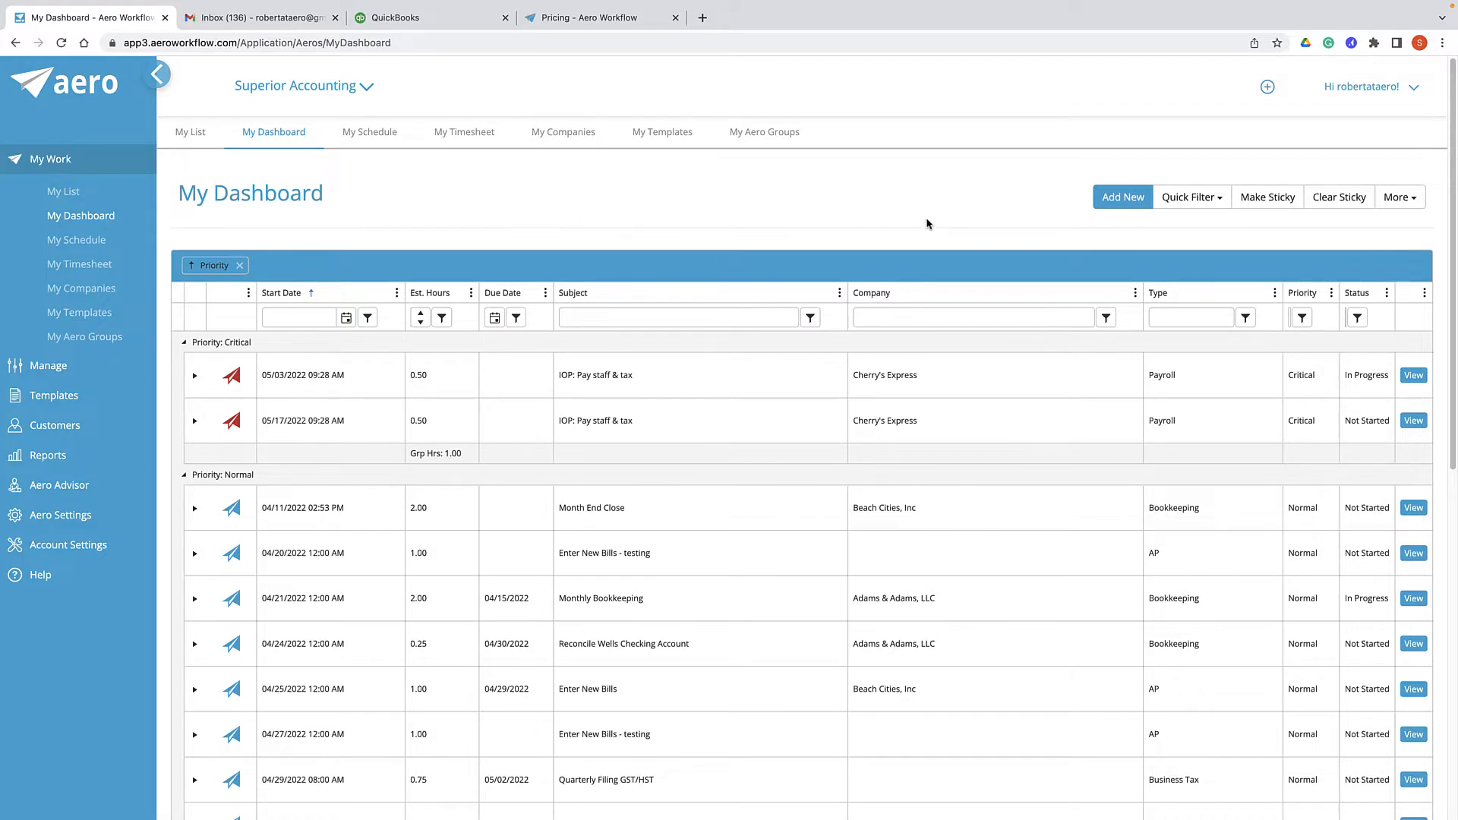
pyautogui.moveTo(1193, 196)
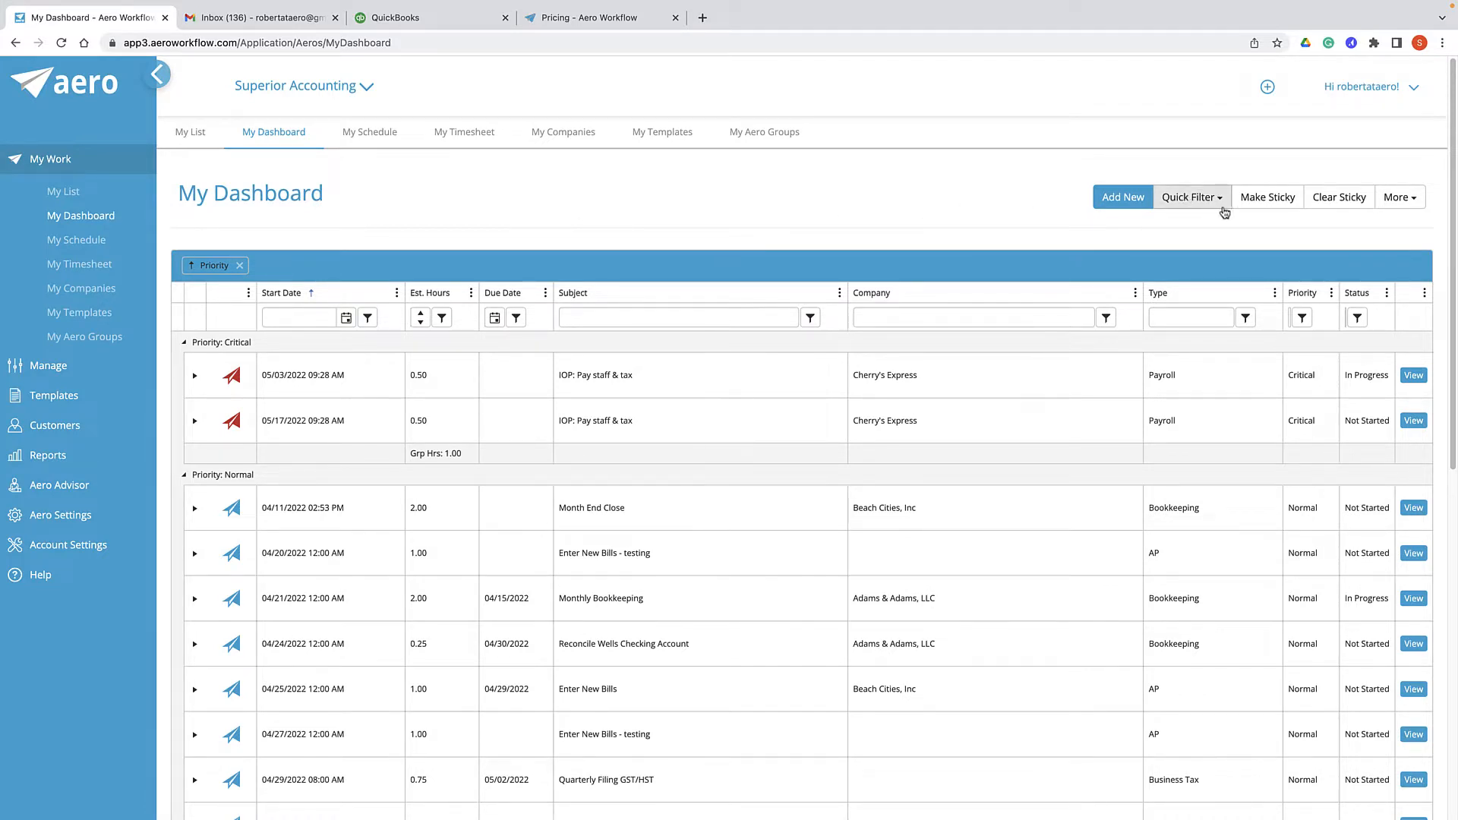
# Reach My Preferences from the account menu to see the Aero task email address.
pyautogui.click(1376, 86)
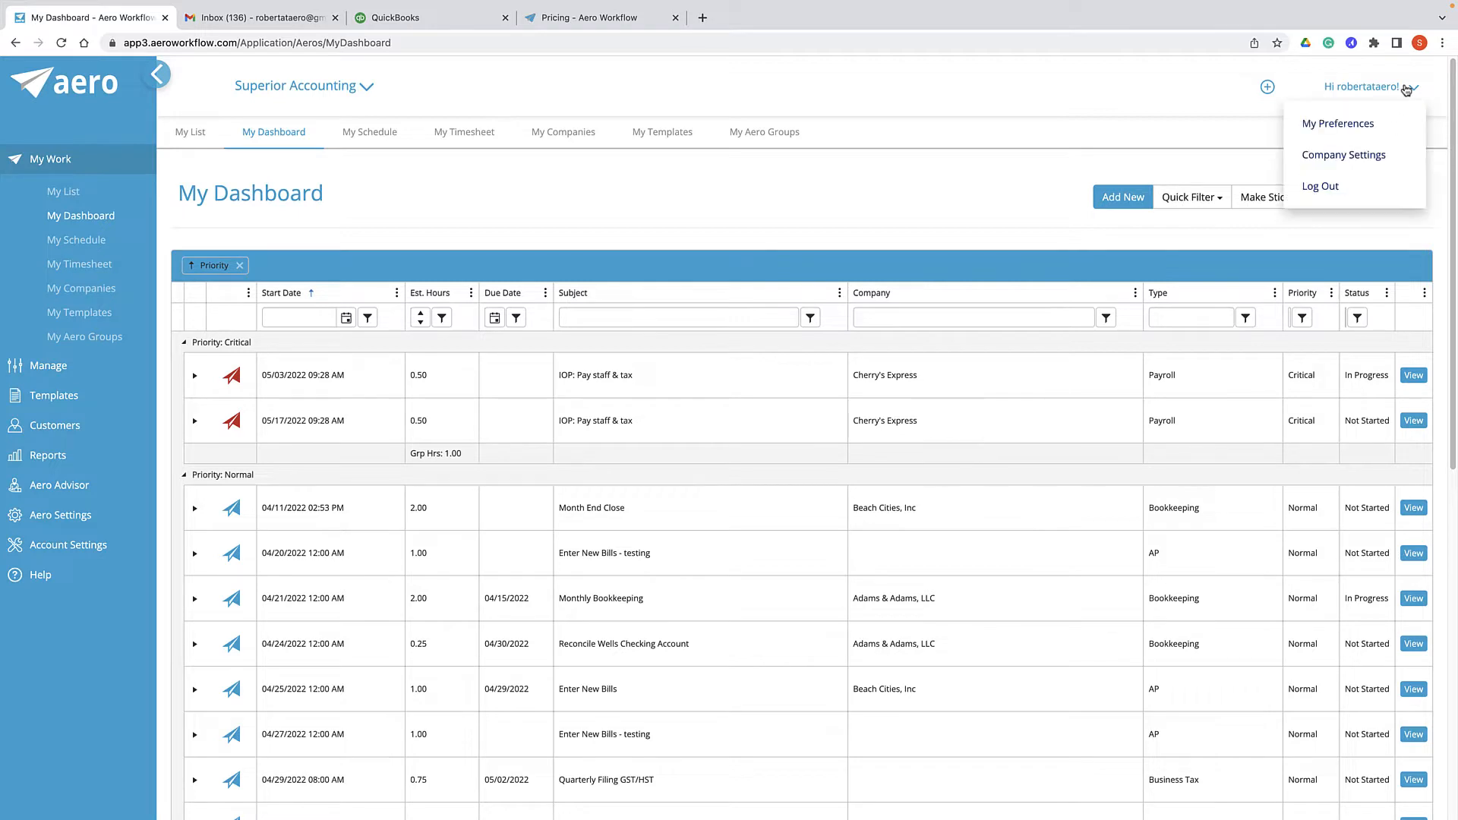
pyautogui.moveTo(1393, 89)
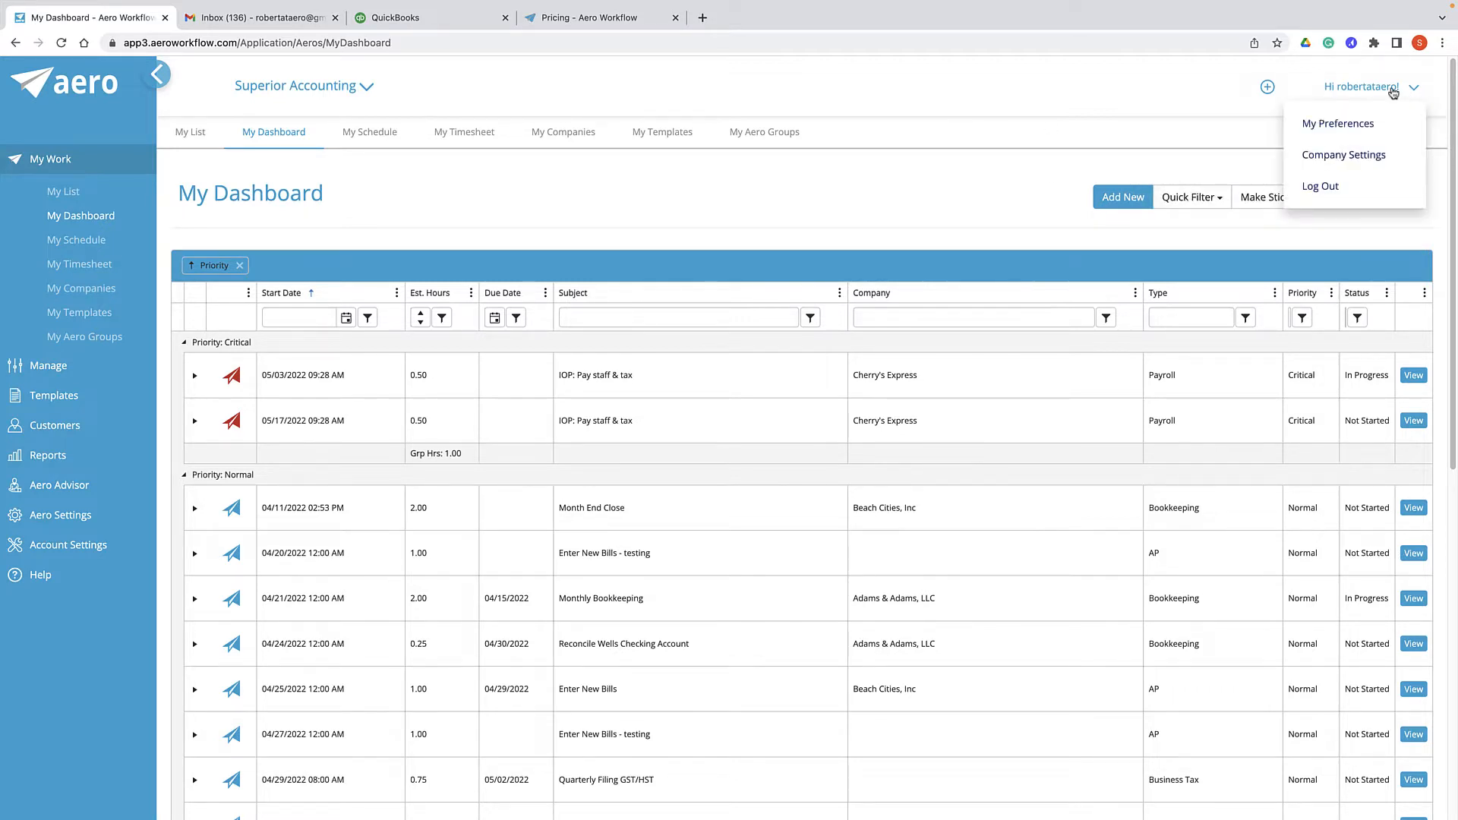
pyautogui.moveTo(1336, 123)
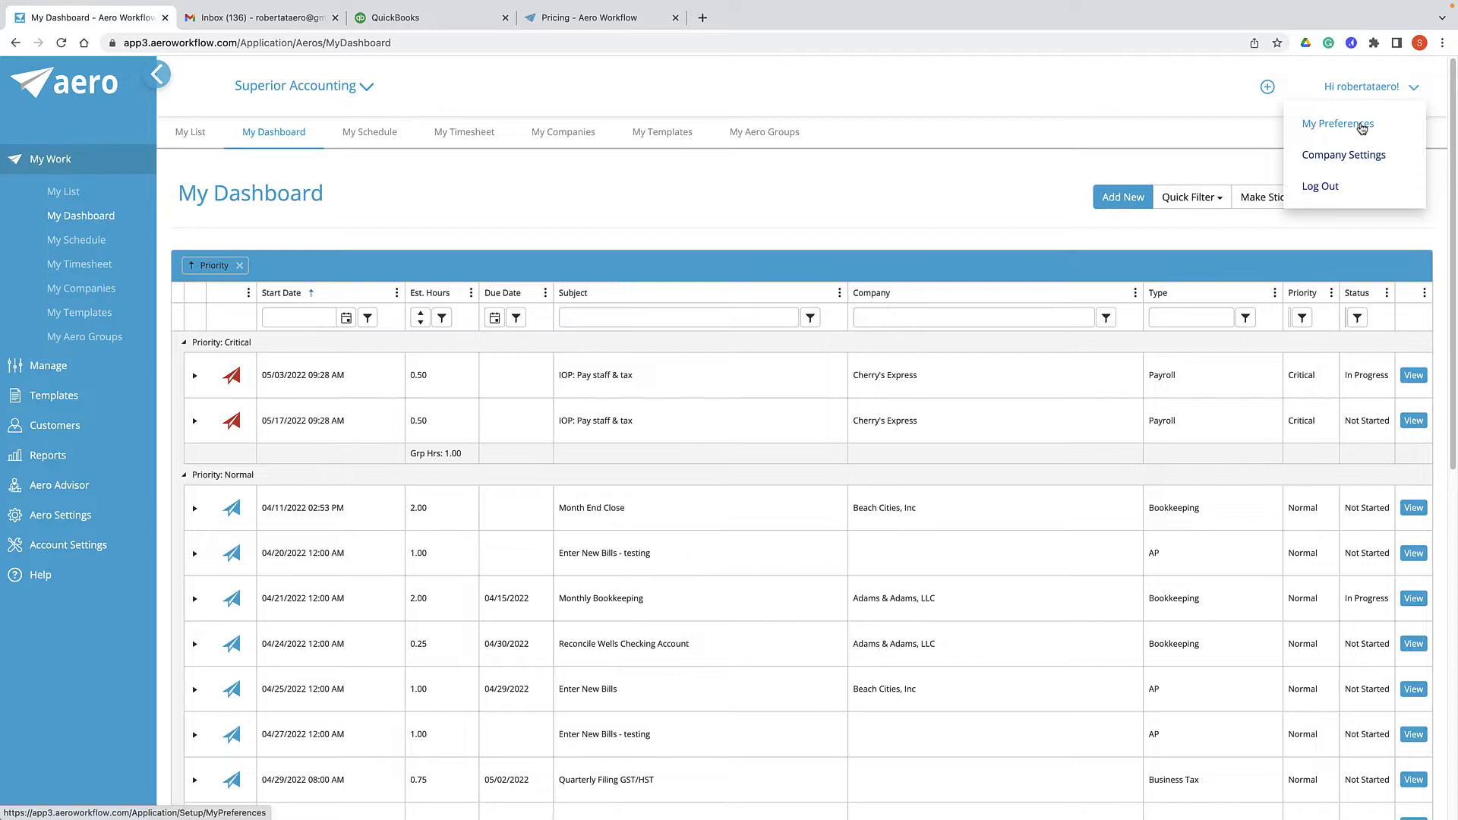
pyautogui.click(1337, 123)
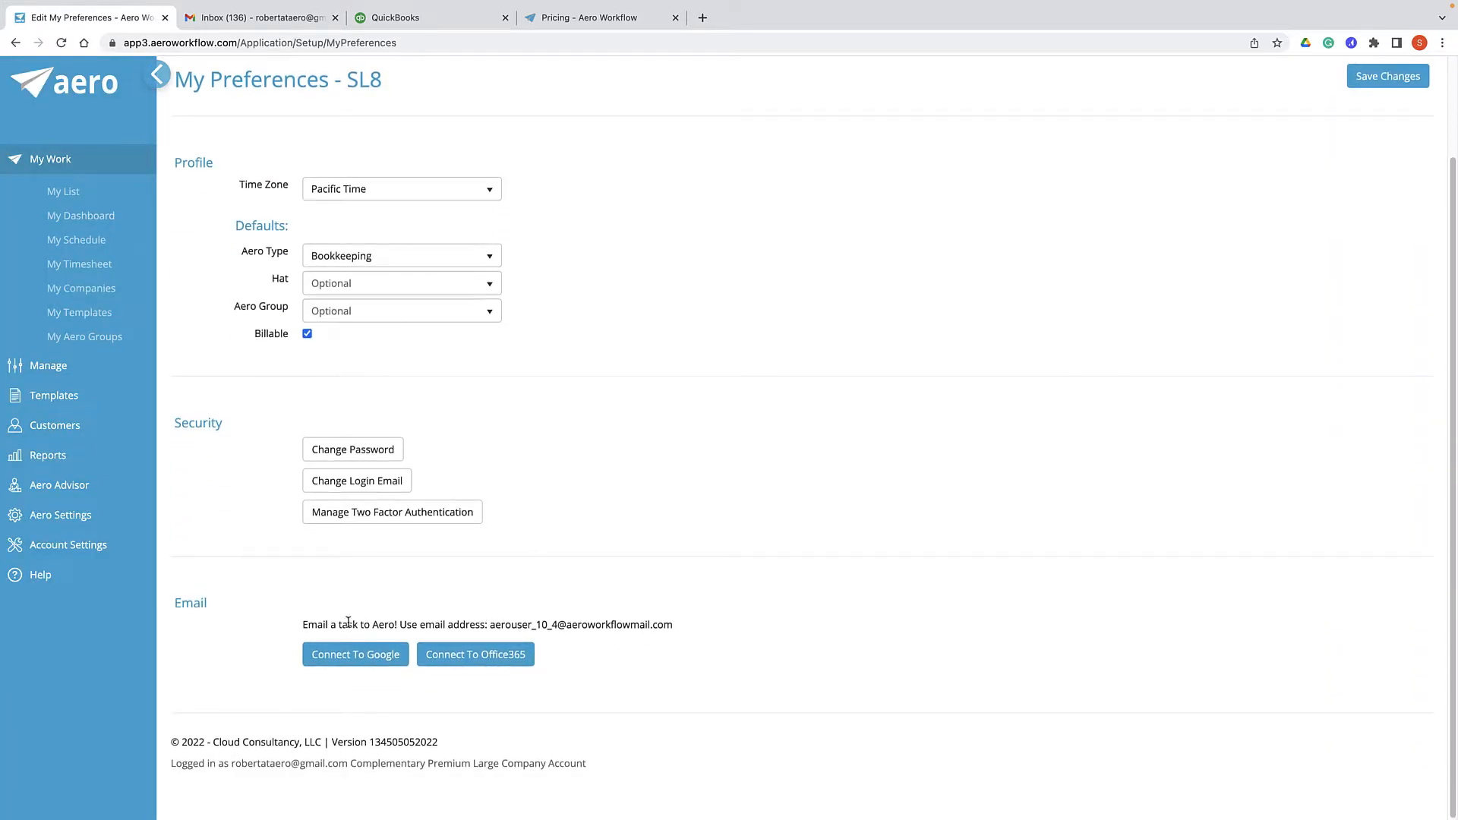
pyautogui.moveTo(429, 621)
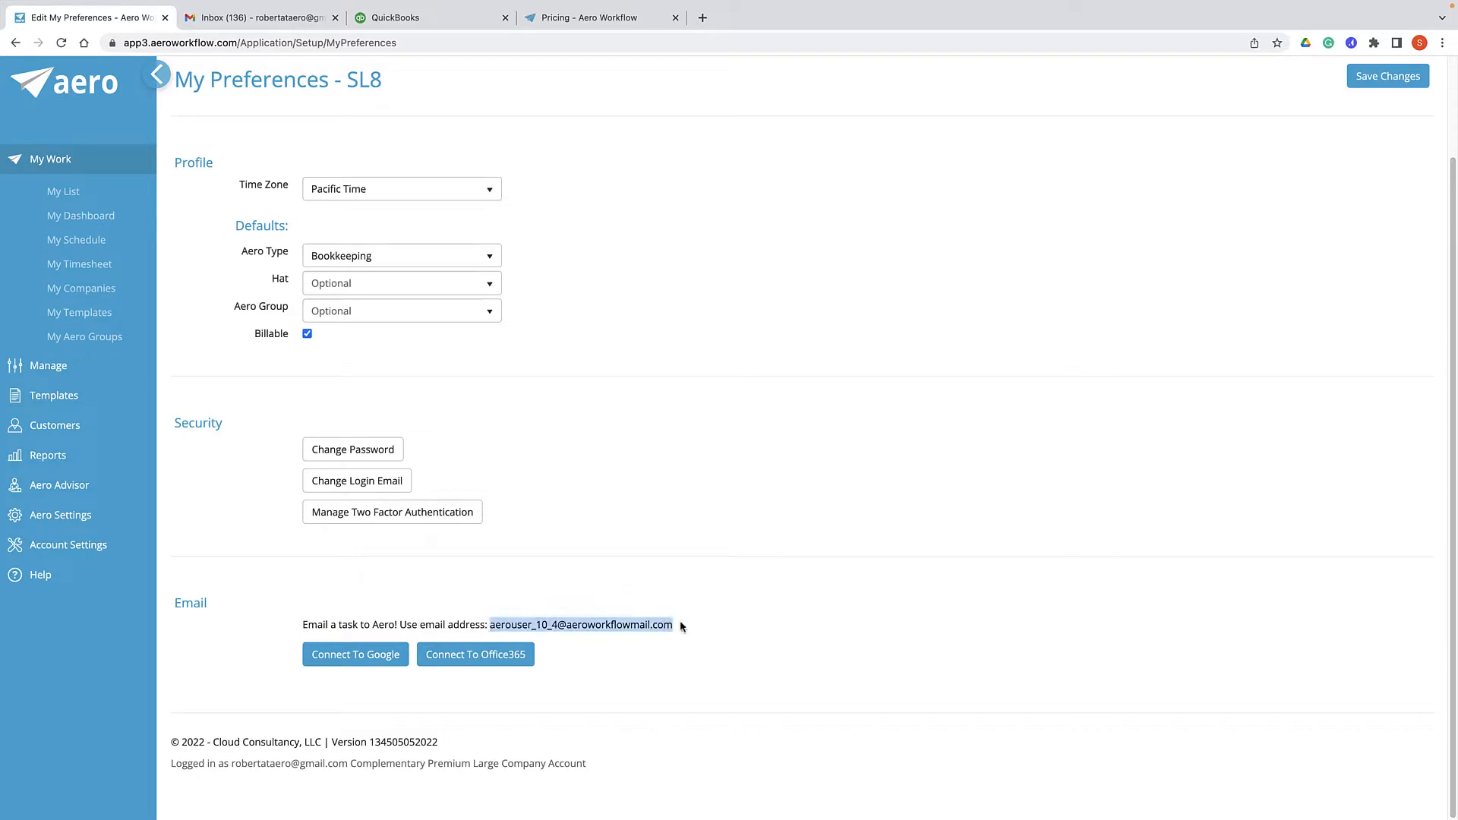
# Forward the tax-season email from Gmail to the Aero address.
pyautogui.click(260, 17)
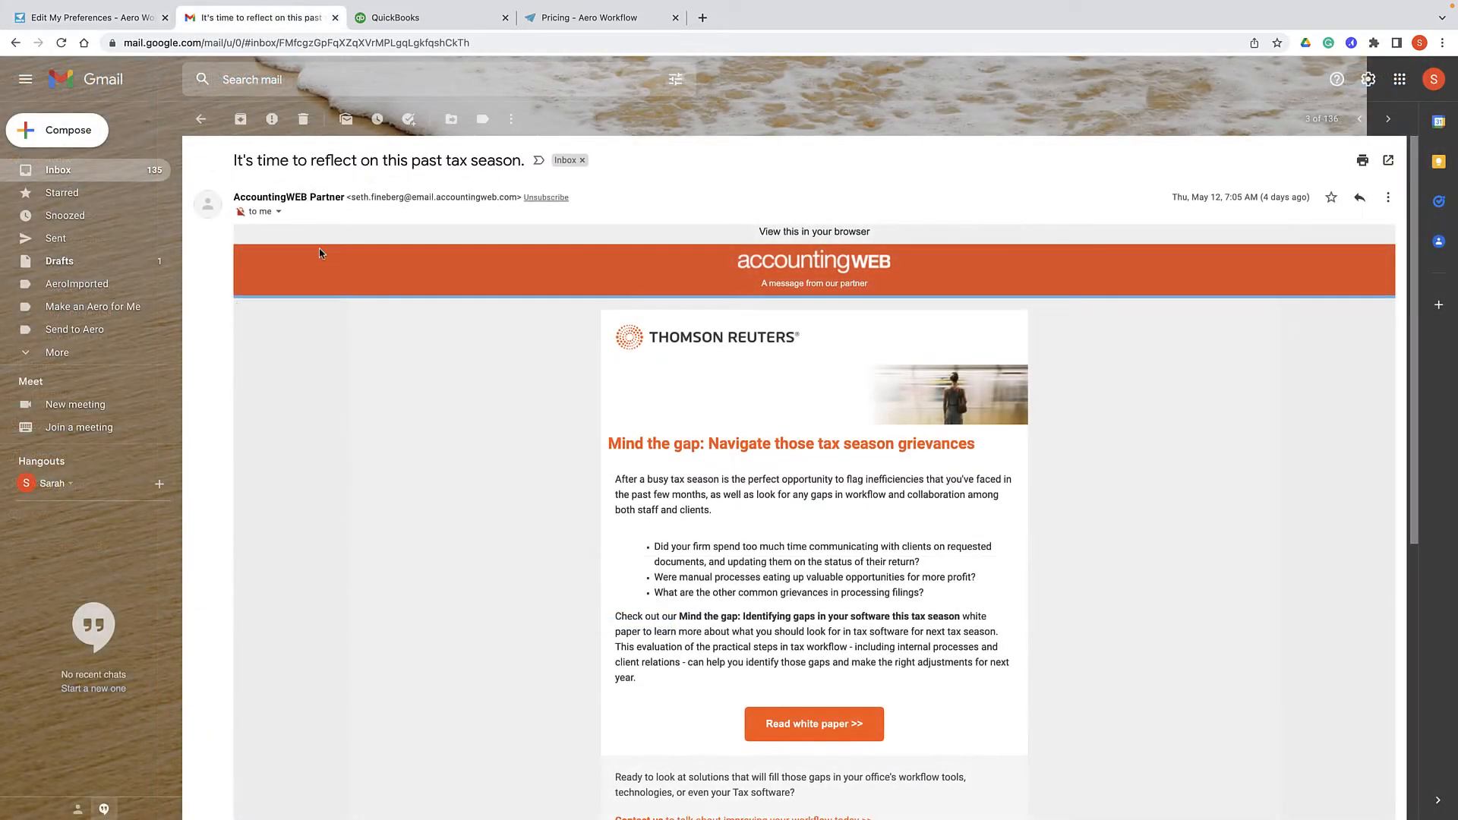
pyautogui.moveTo(447, 334)
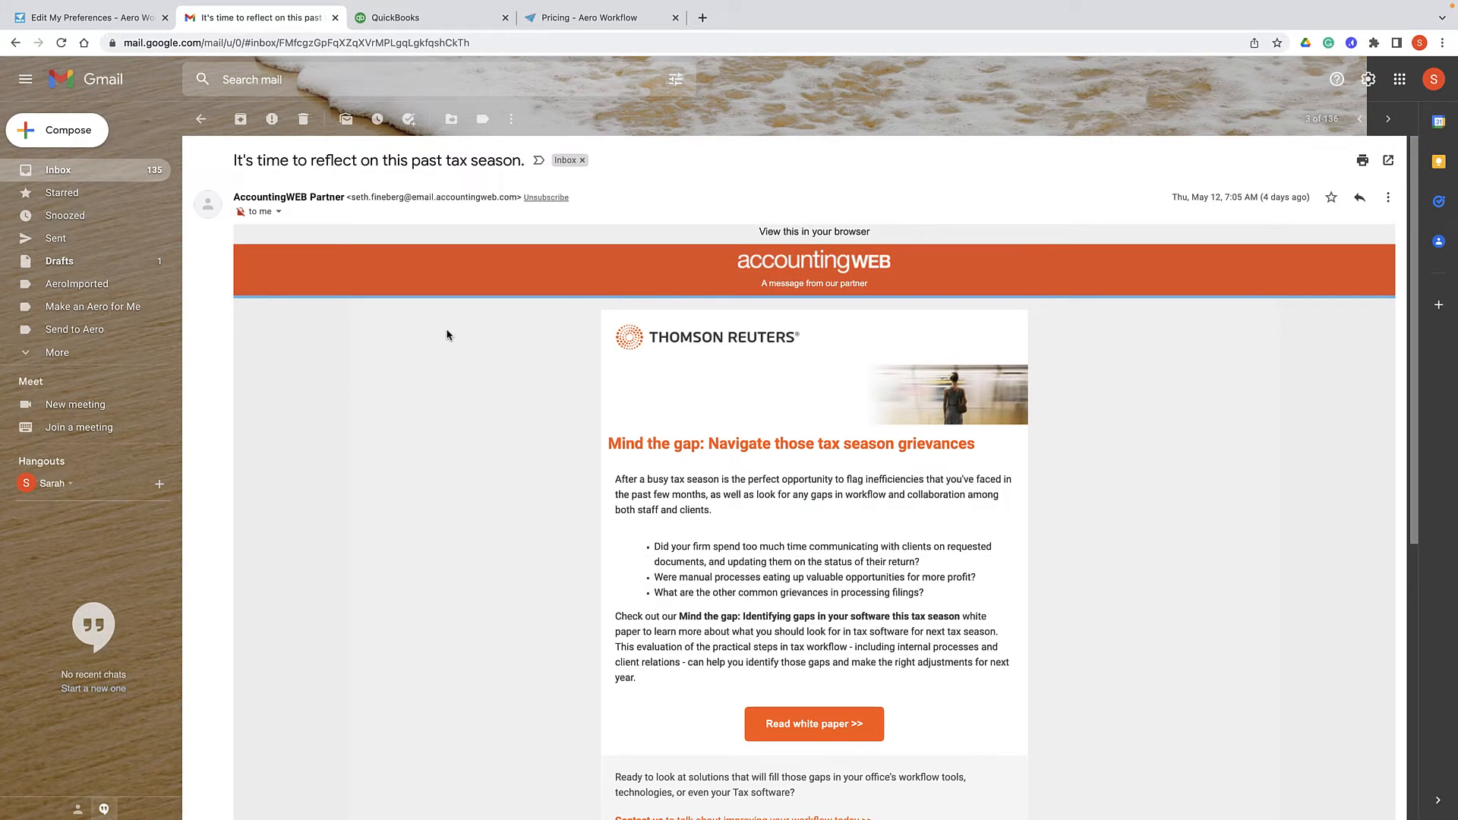
pyautogui.click(1389, 197)
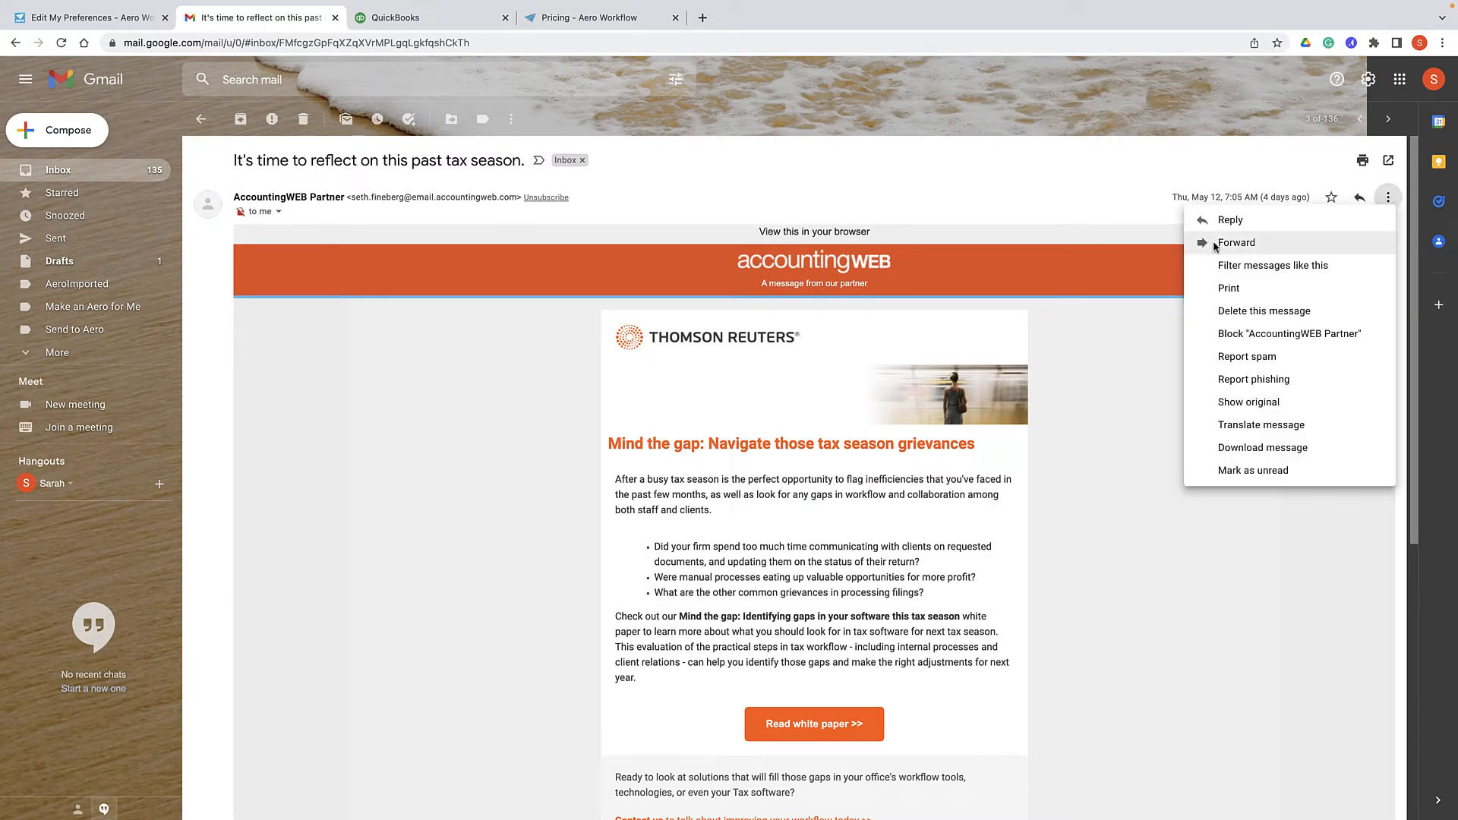
pyautogui.click(1236, 242)
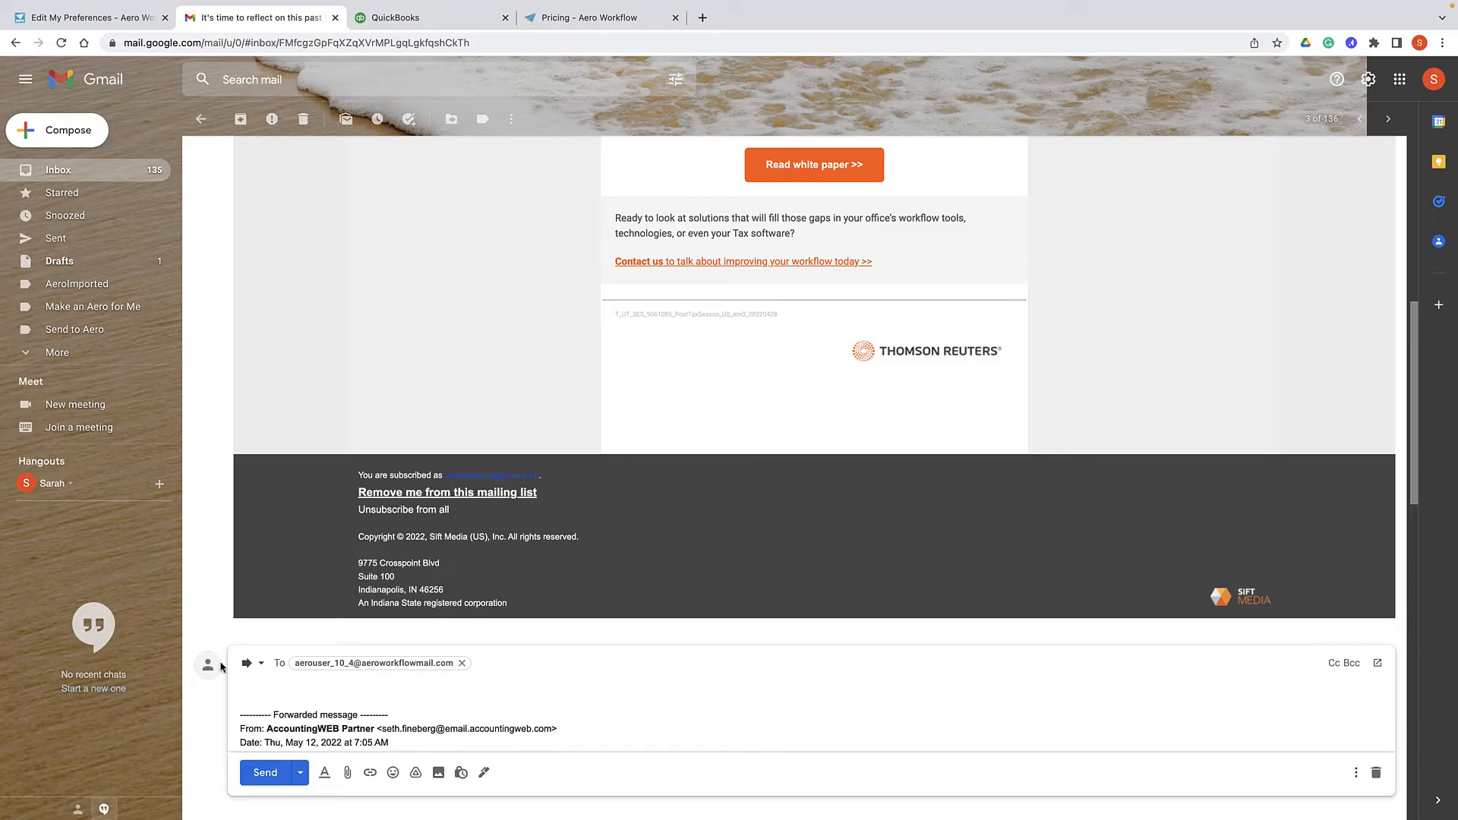
pyautogui.click(83, 16)
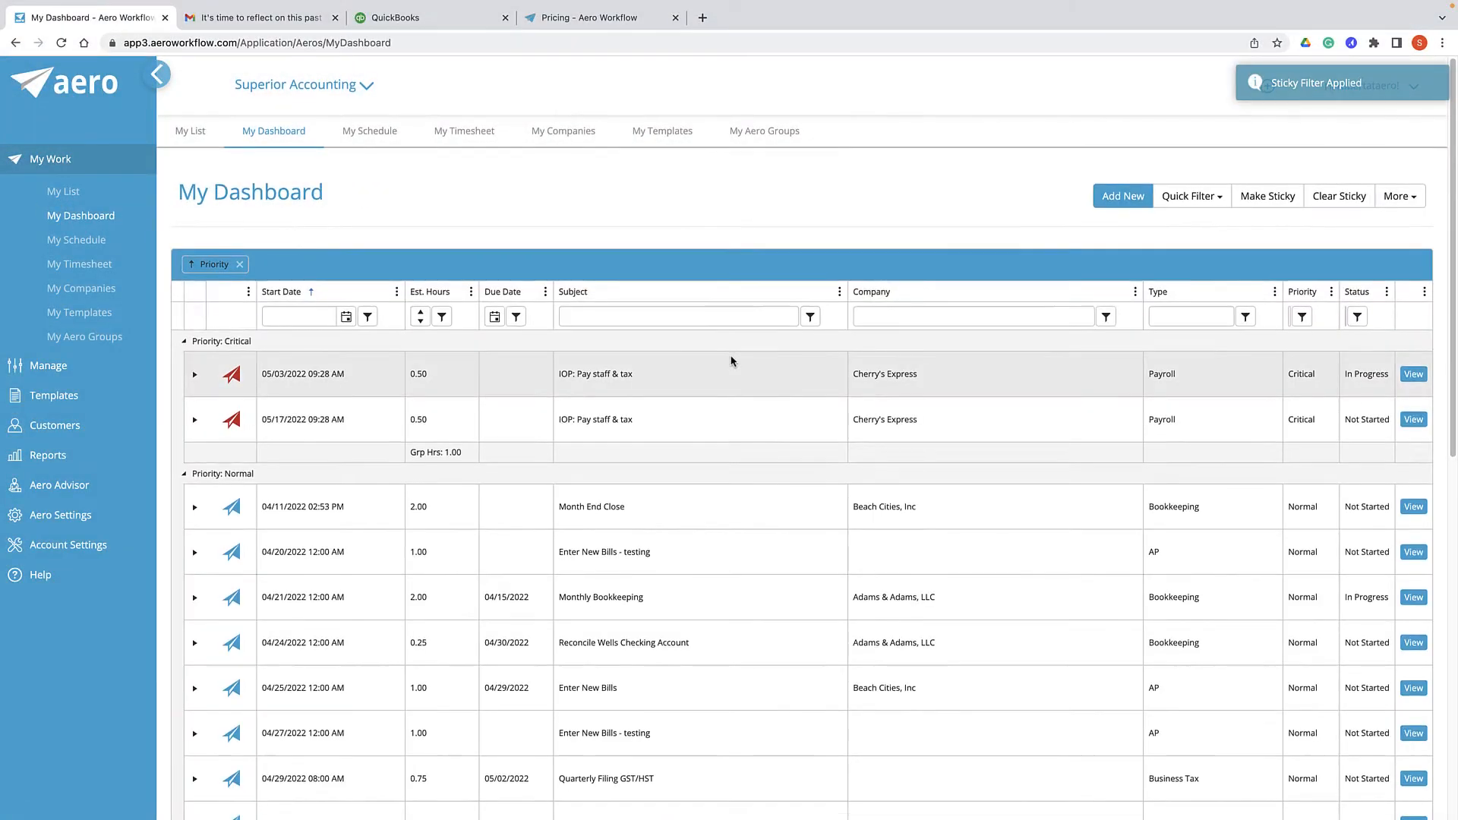
# Locate the new forwarded row on the Aero dashboard and view it as a task.
pyautogui.scroll(-3)
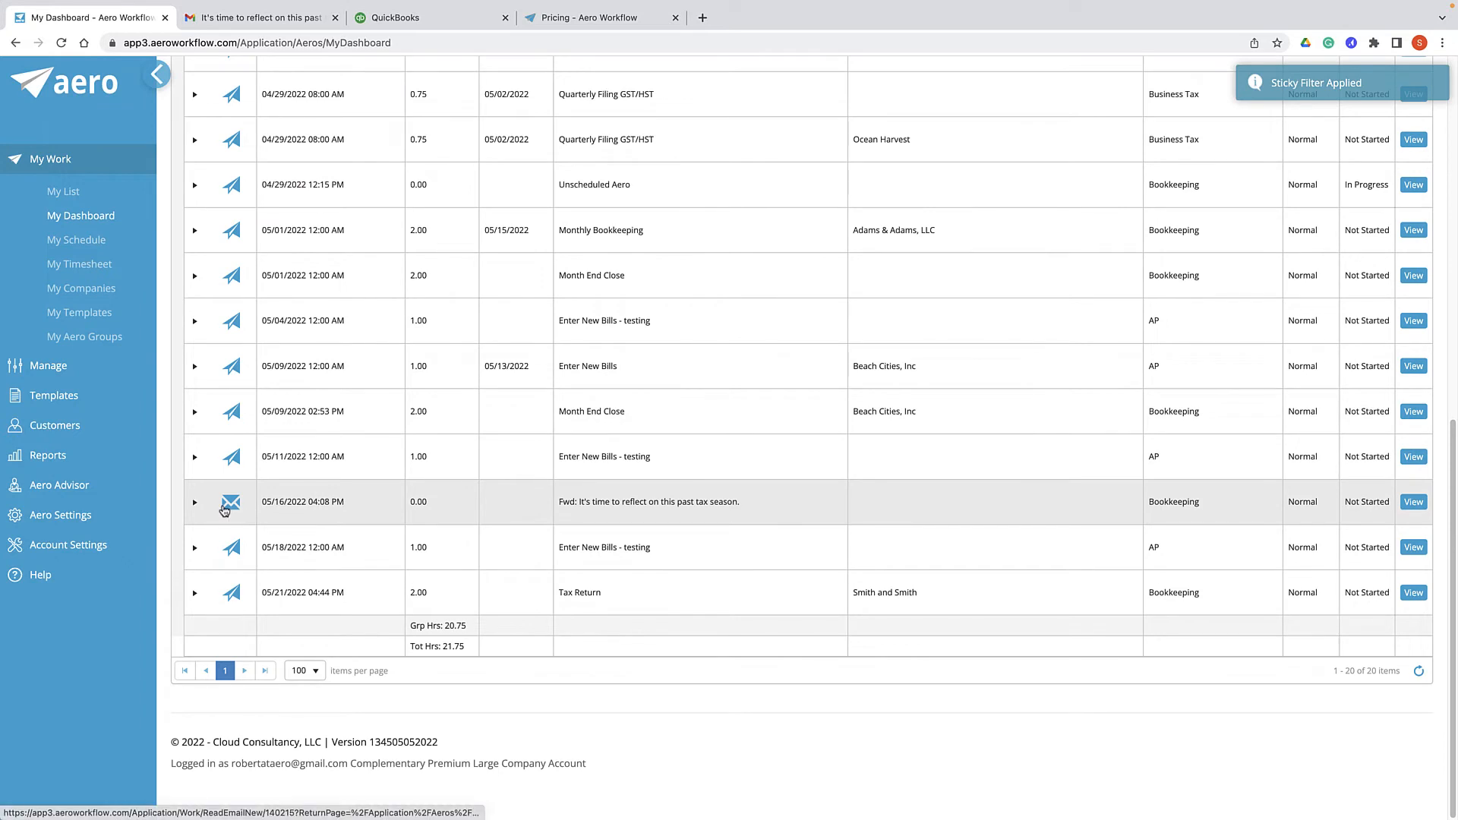
pyautogui.moveTo(231, 503)
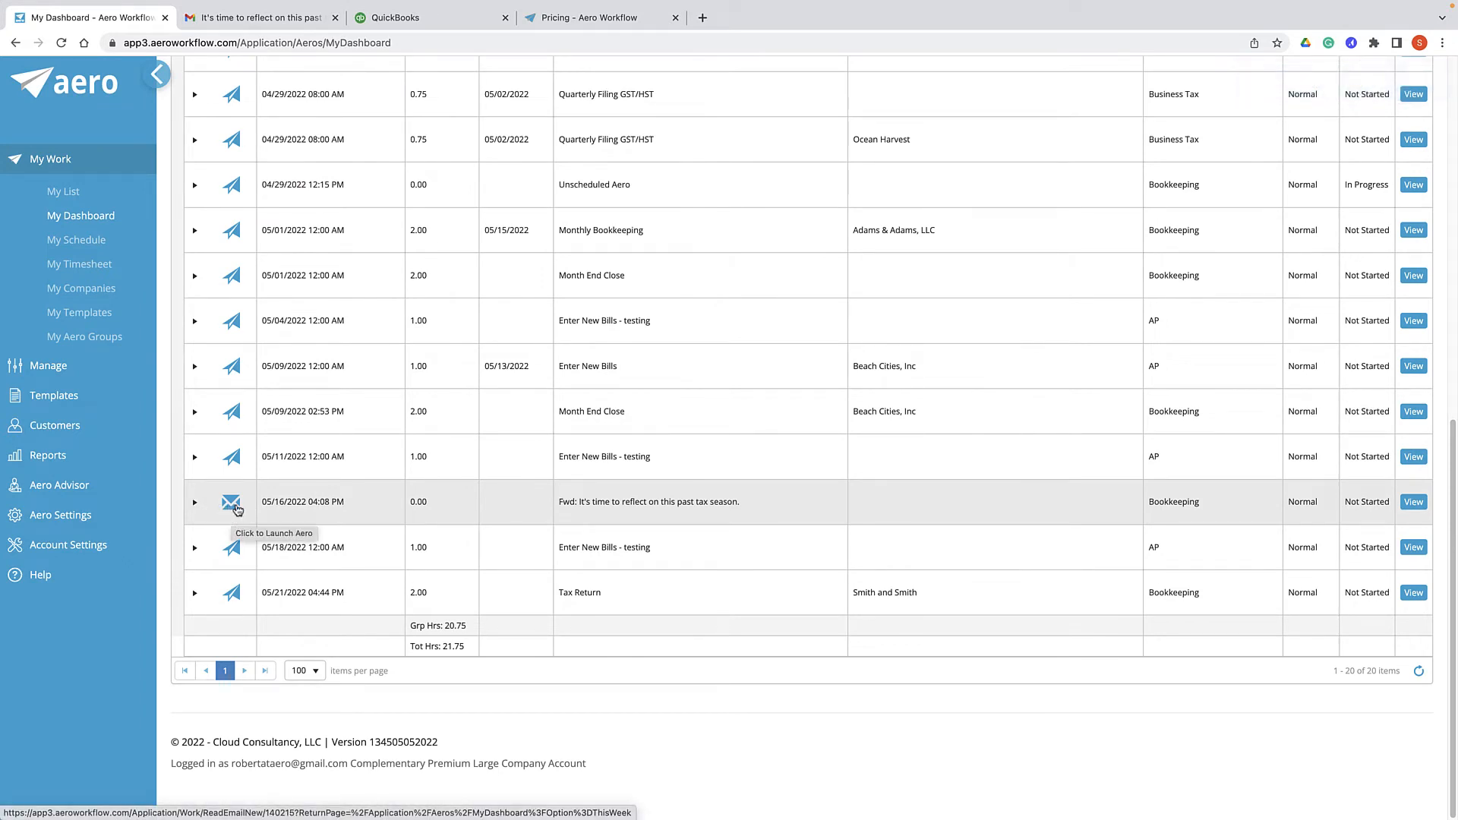
pyautogui.moveTo(231, 503)
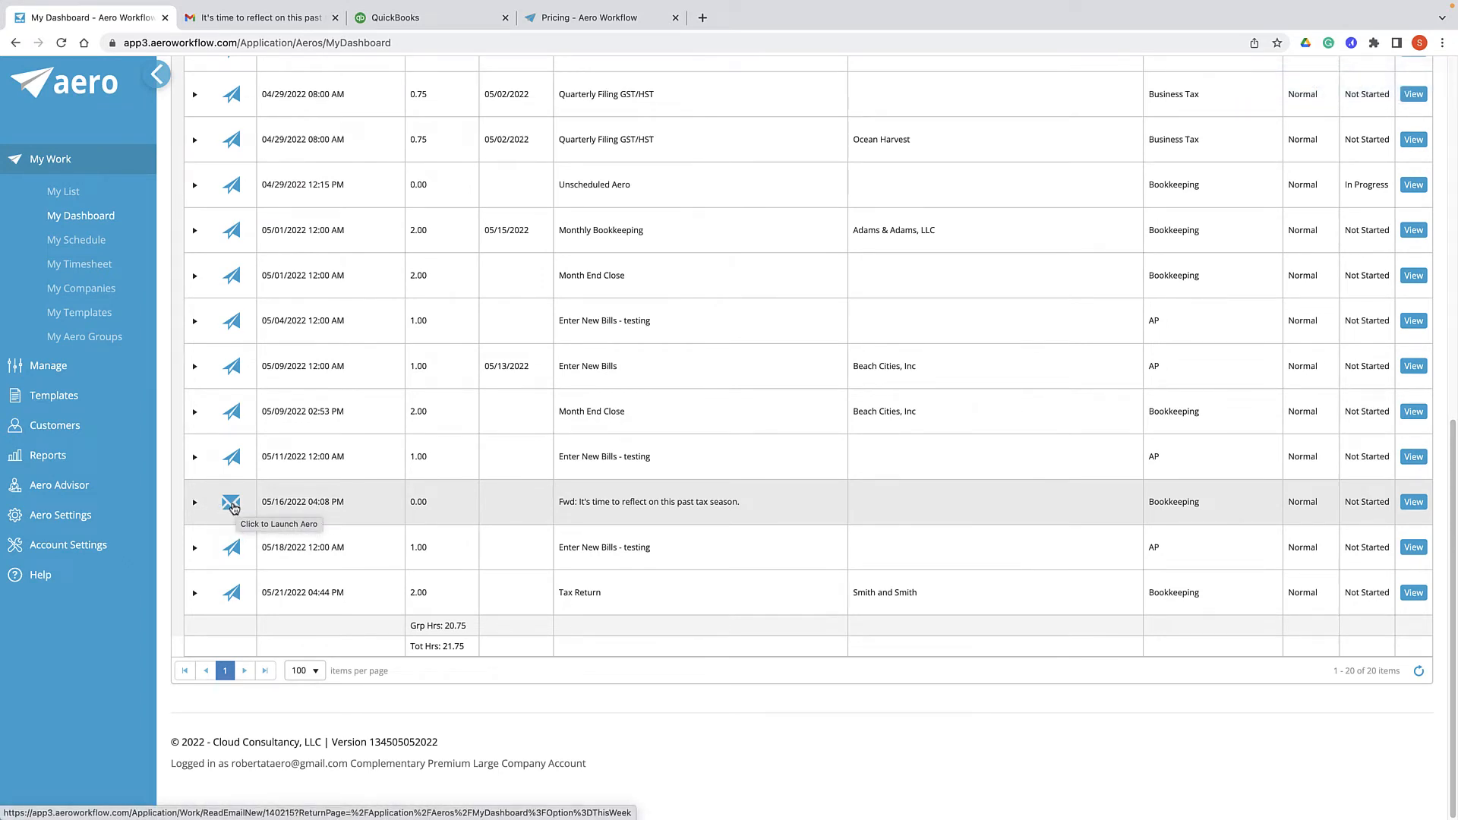
pyautogui.click(231, 502)
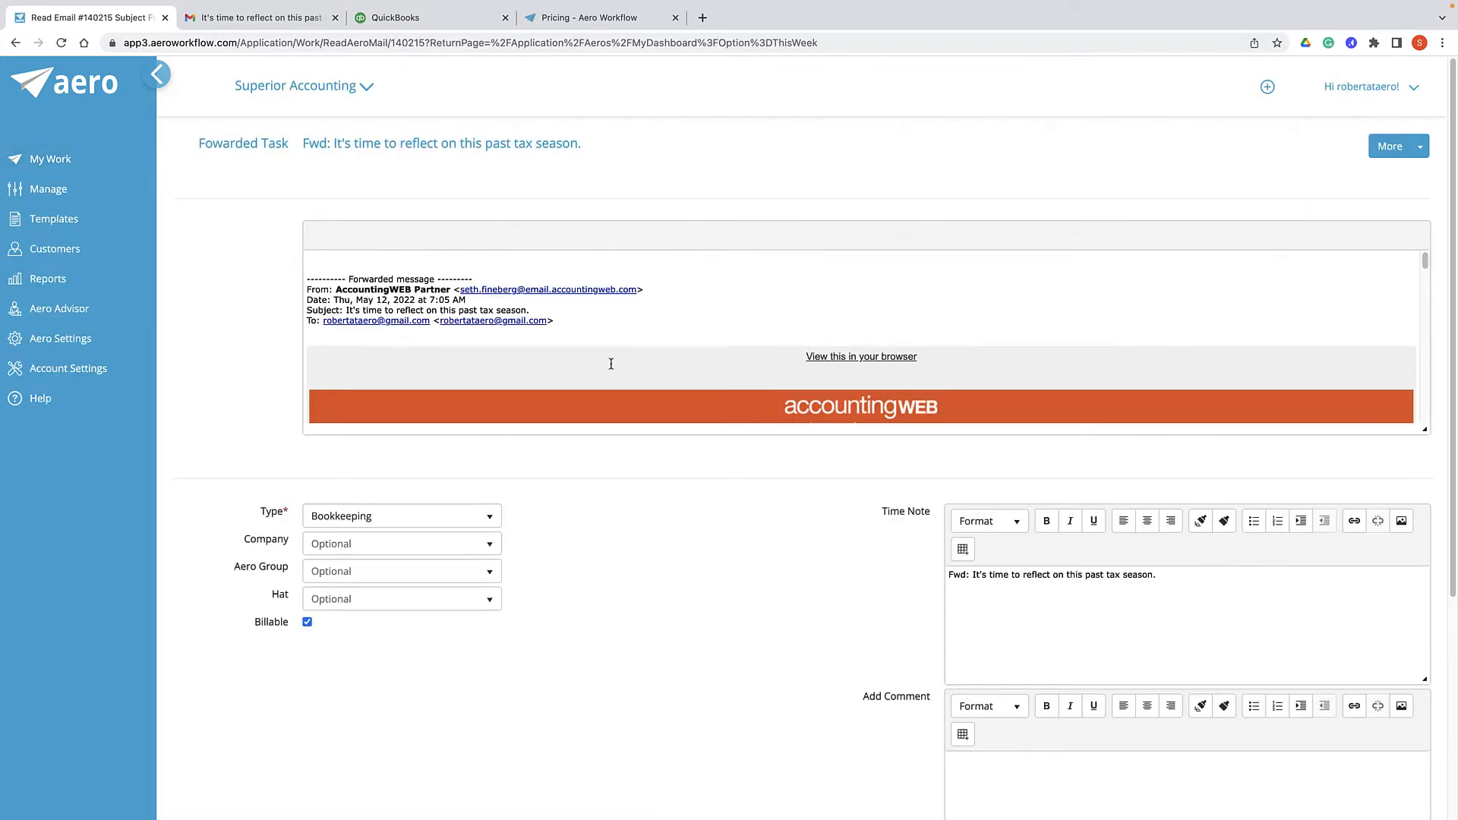
pyautogui.scroll(-3)
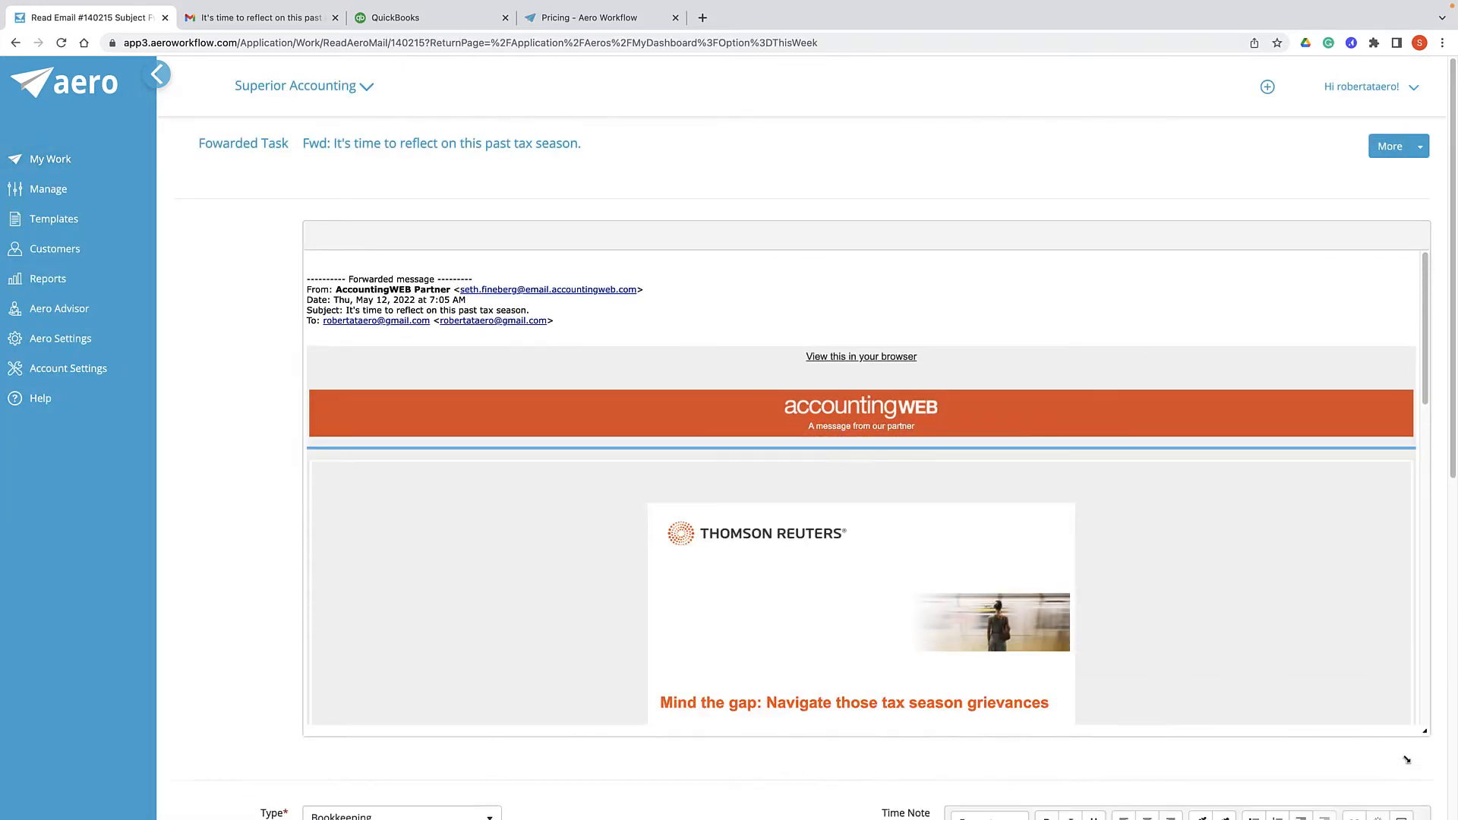
pyautogui.scroll(-3)
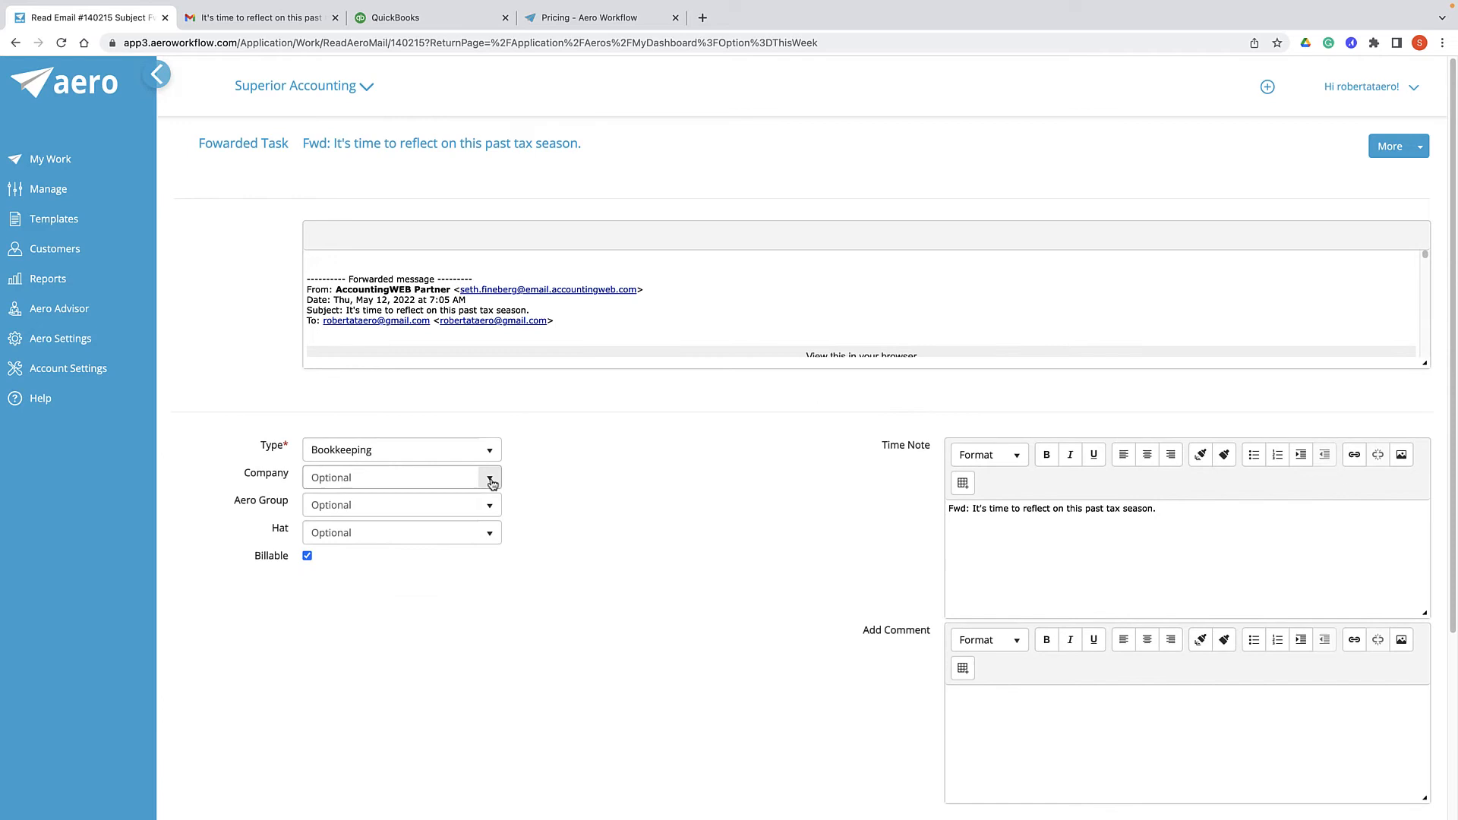
# Assign the task to Beach Cities, Inc, make it non-billable, and enter 'Notes' as the time note.
pyautogui.click(491, 477)
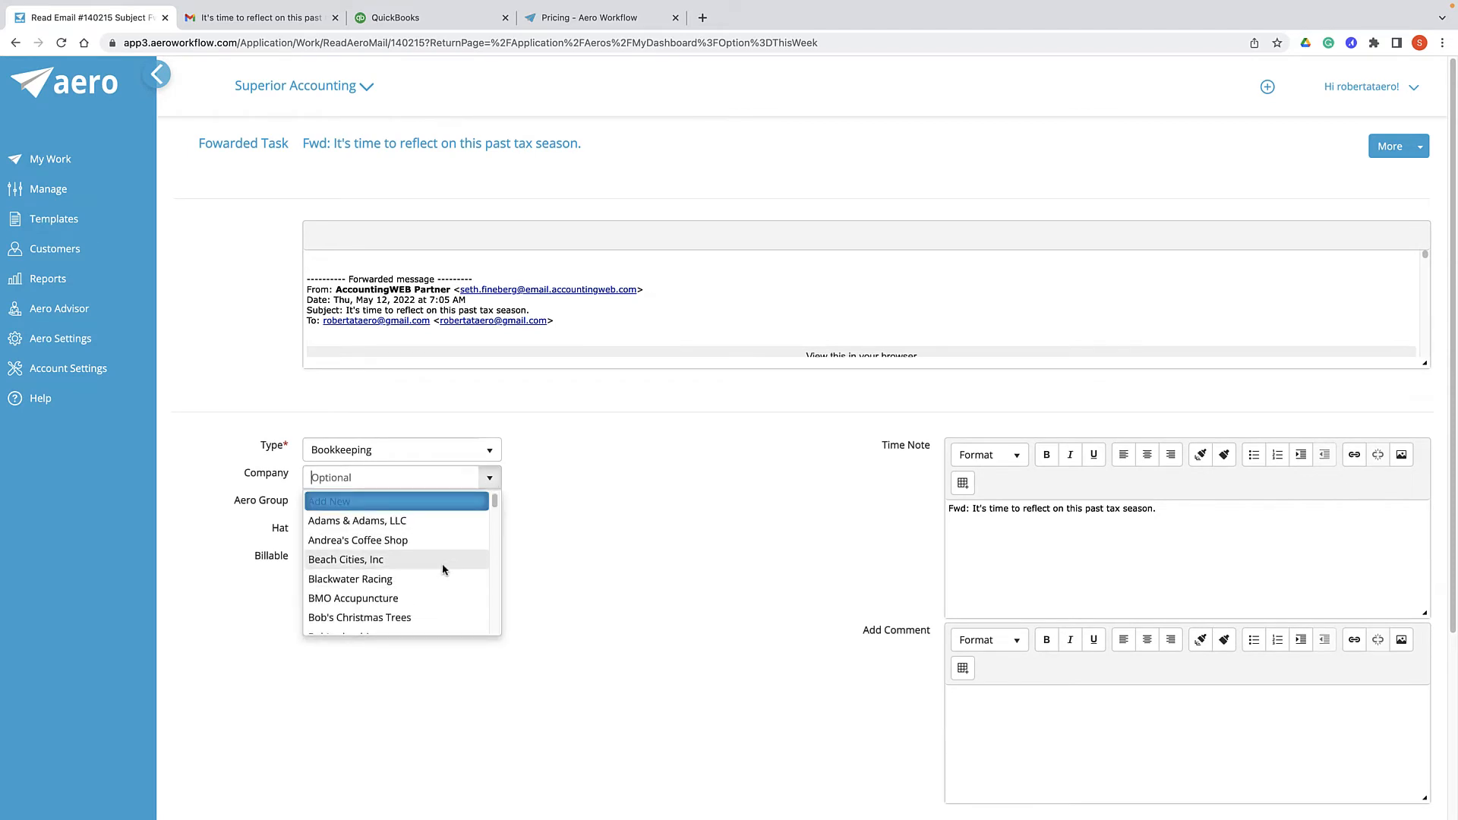
pyautogui.click(490, 450)
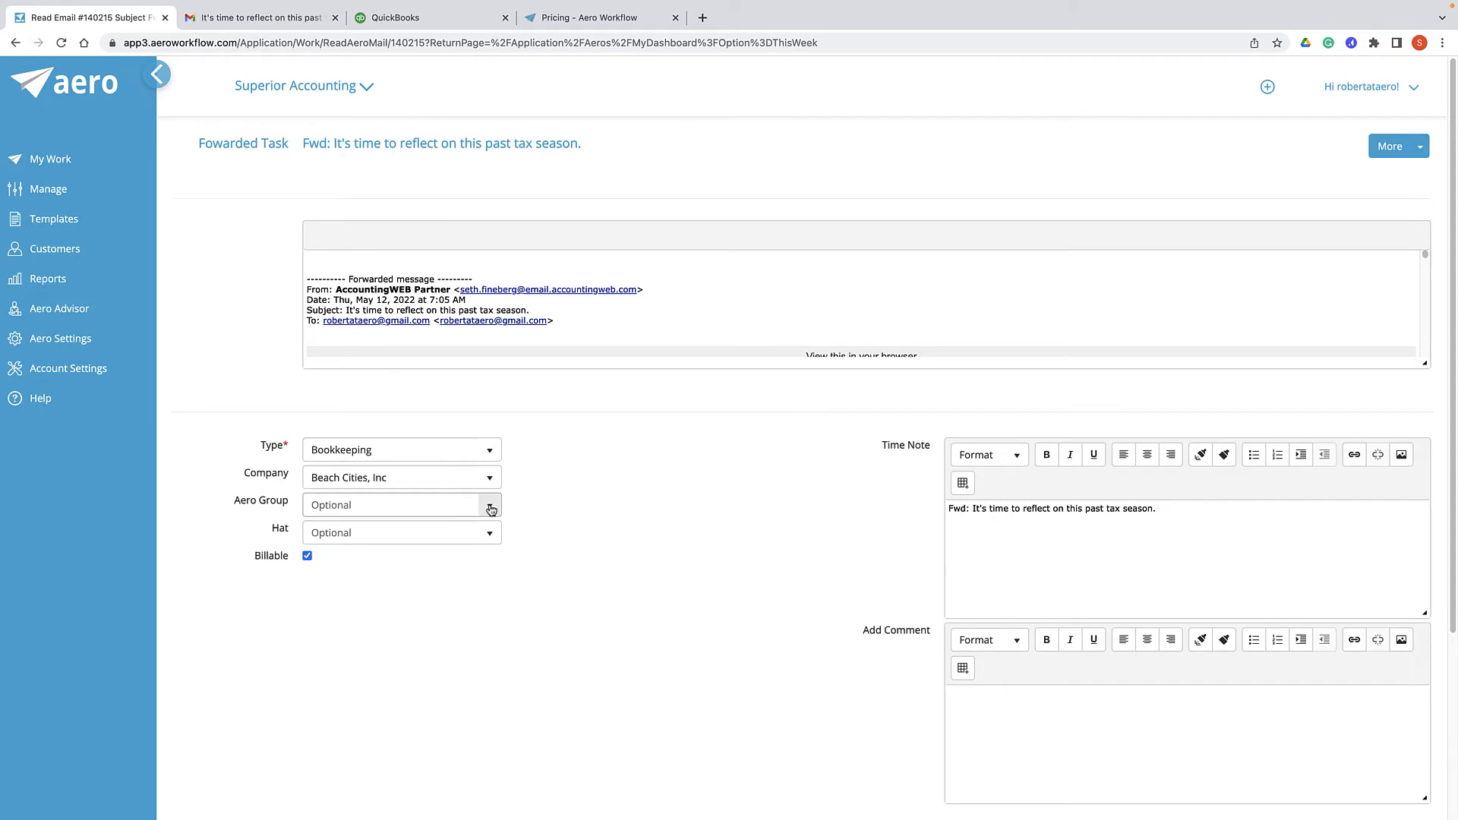
pyautogui.moveTo(647, 556)
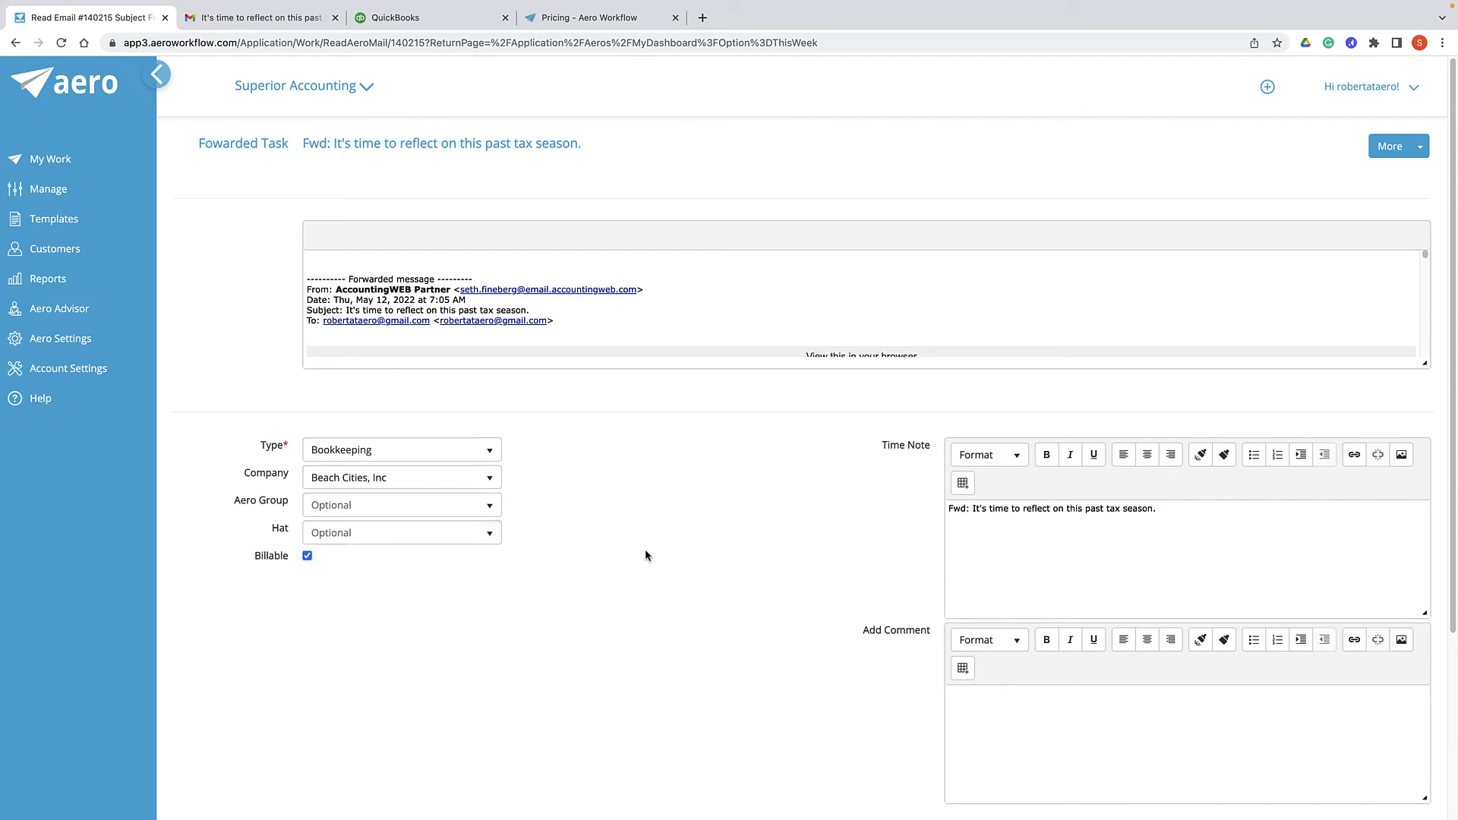
pyautogui.click(307, 556)
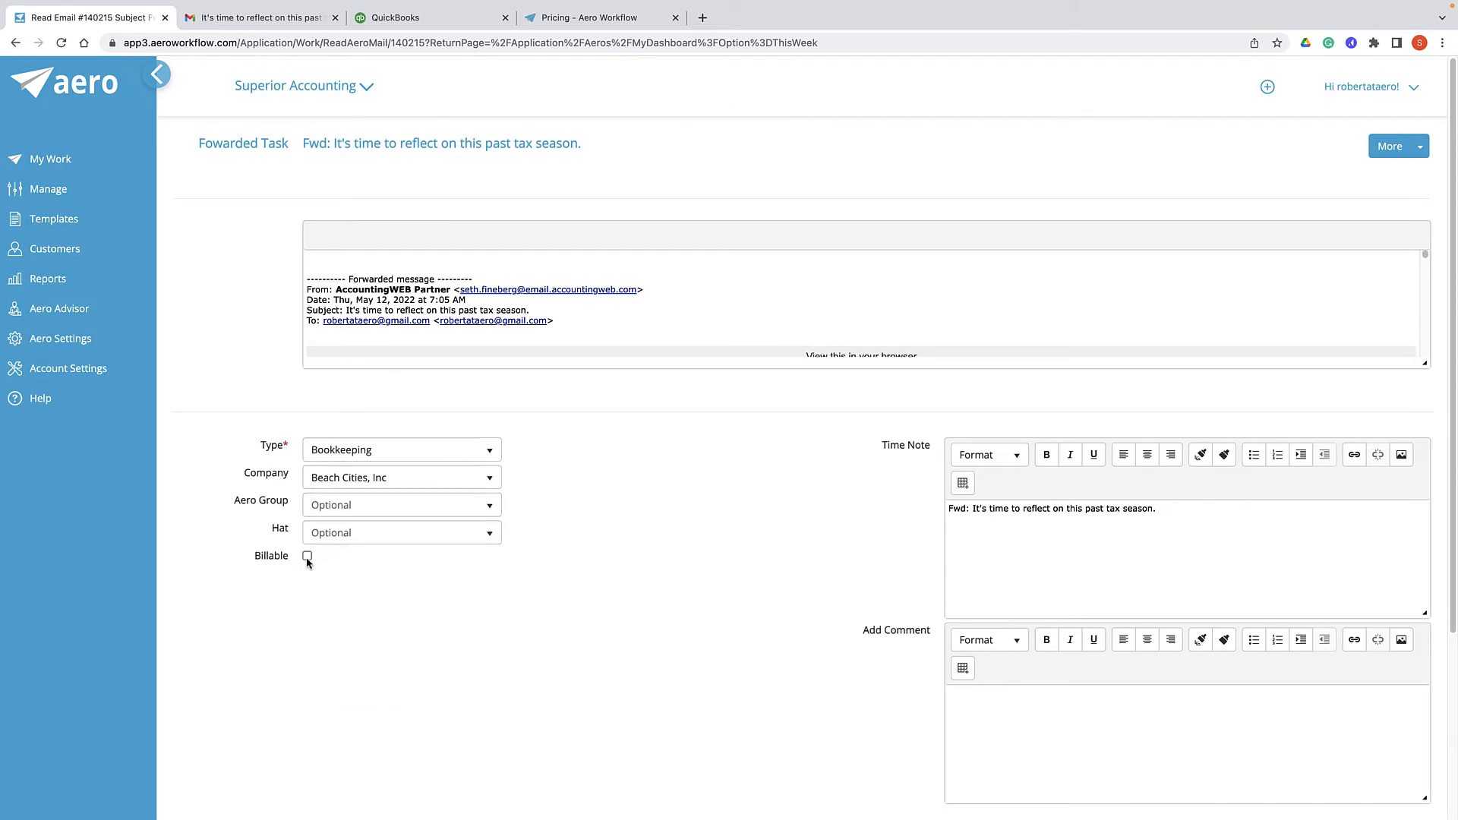
pyautogui.write('Notes')
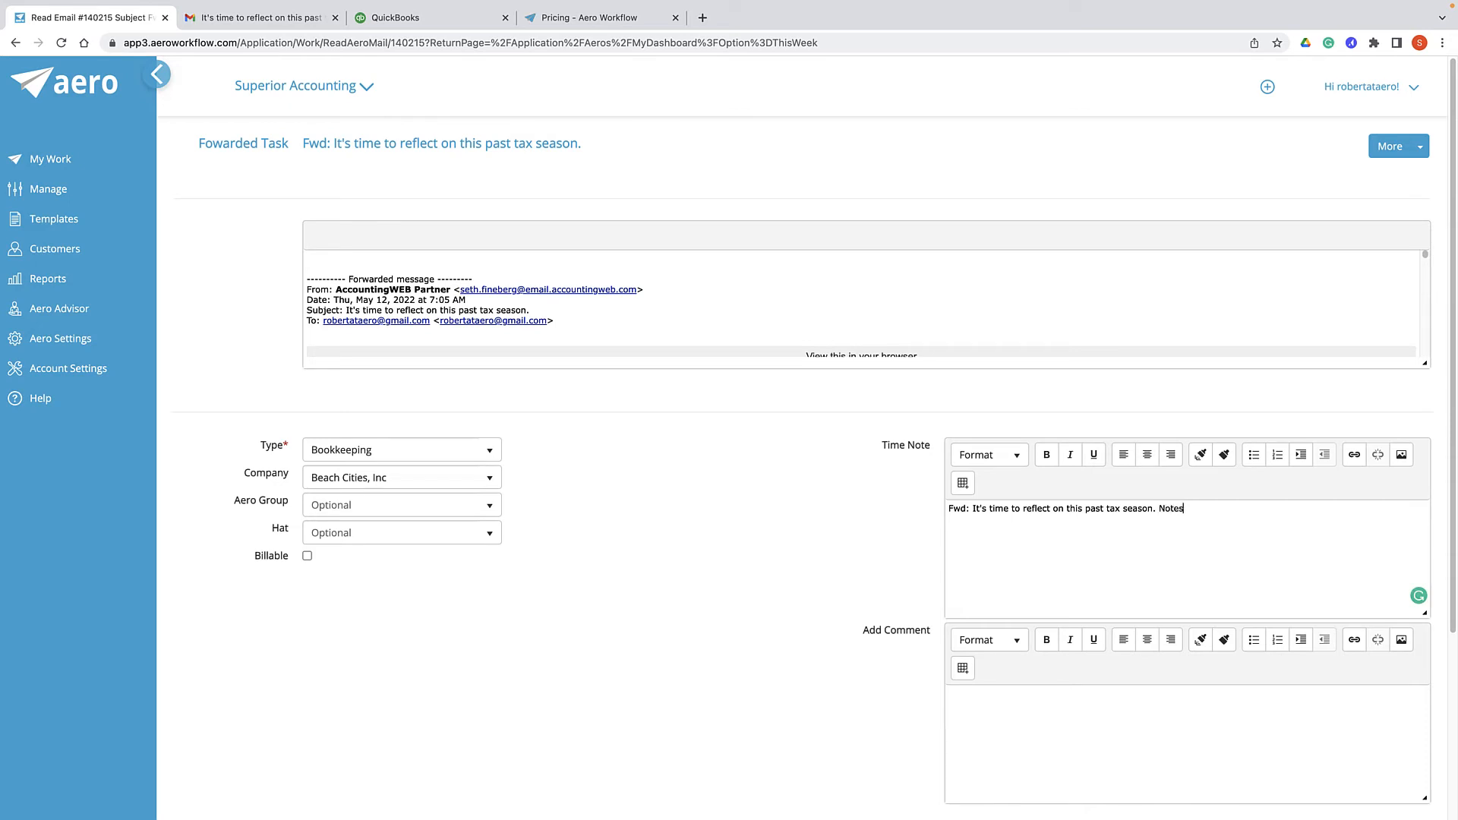
pyautogui.click(1394, 597)
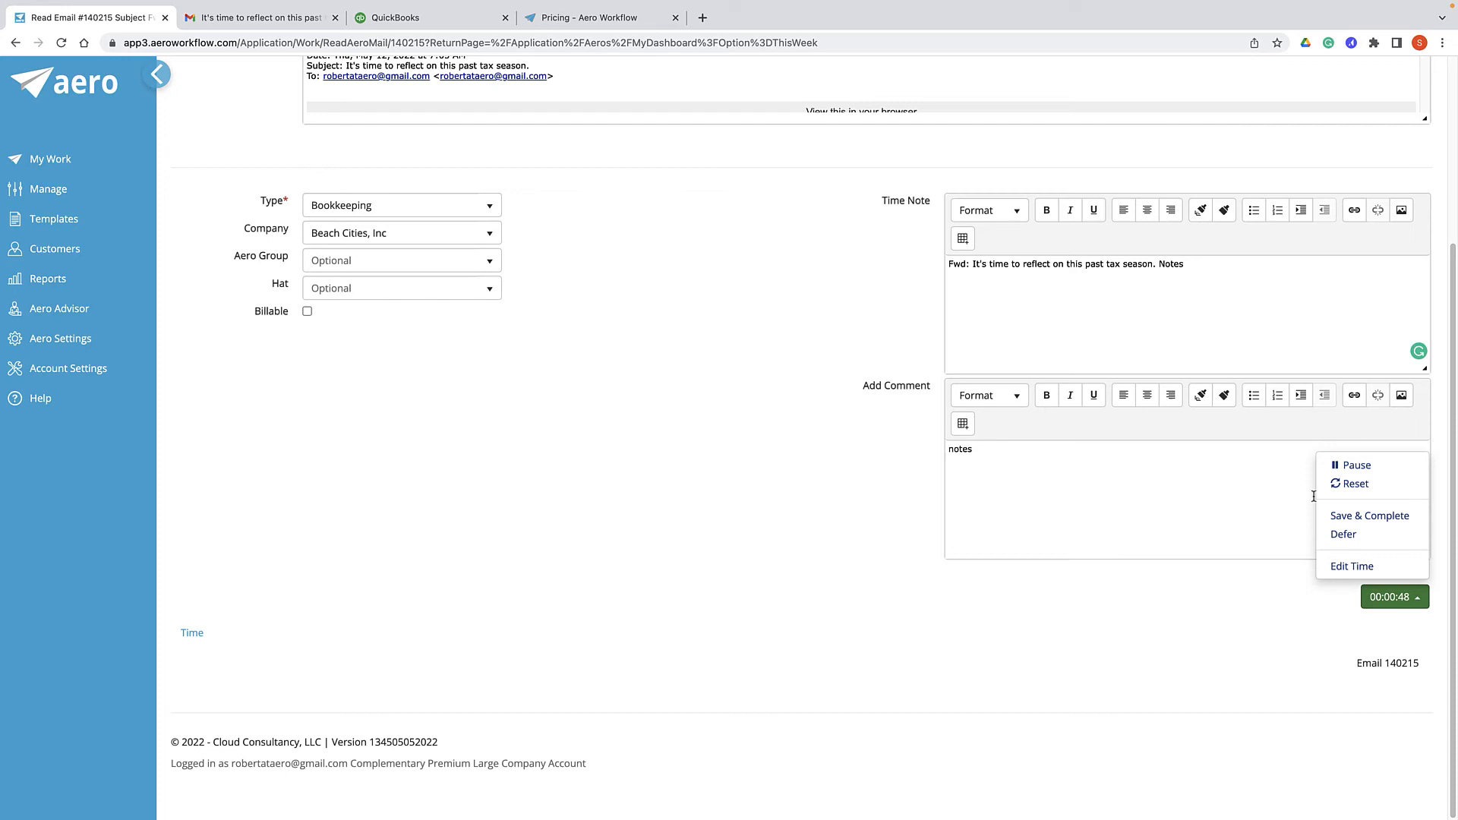
pyautogui.moveTo(1288, 664)
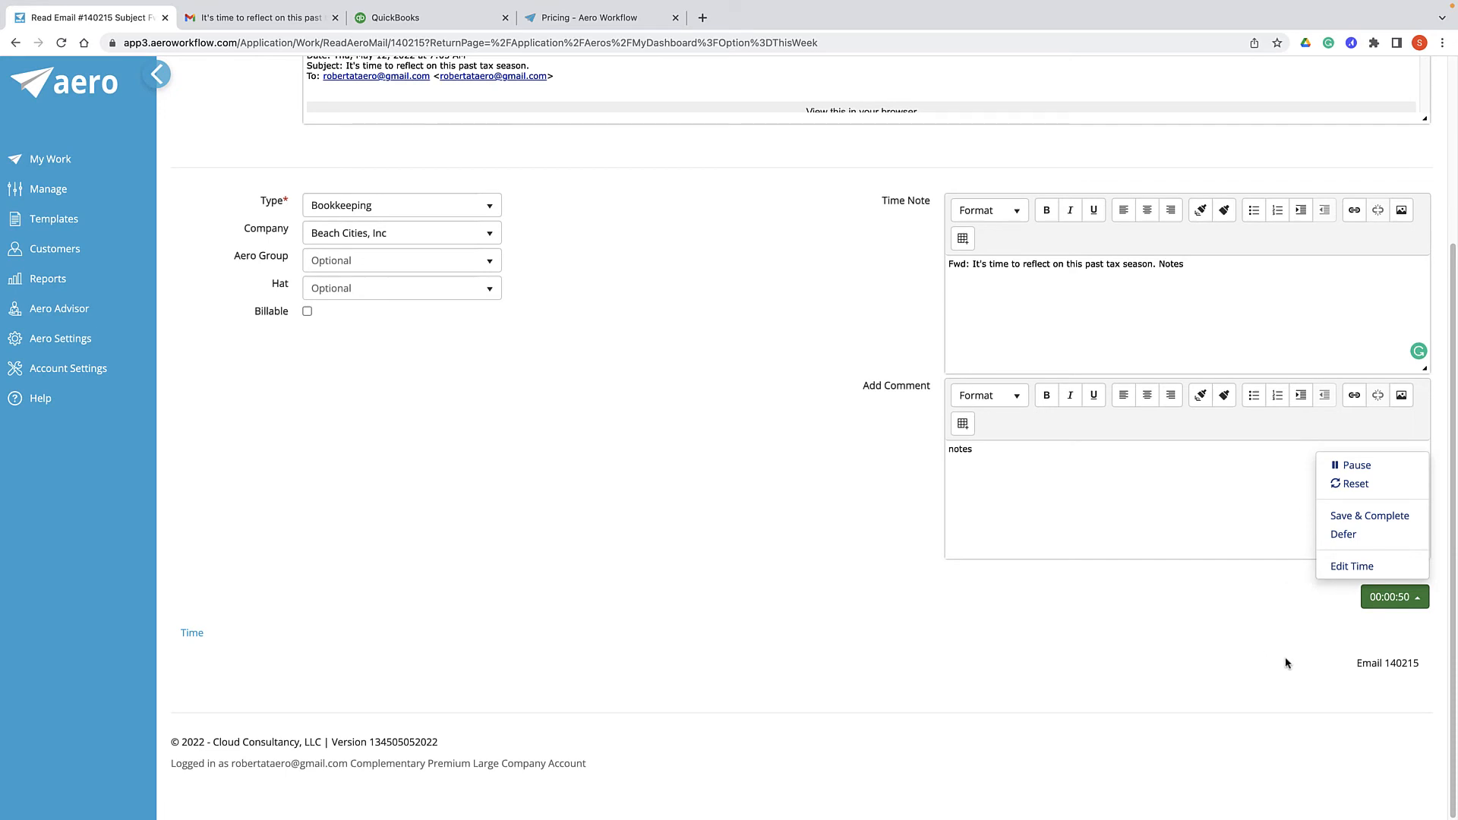
# Reveal the Create Related Aero Task, Appointment and Email options beside More.
pyautogui.click(1424, 146)
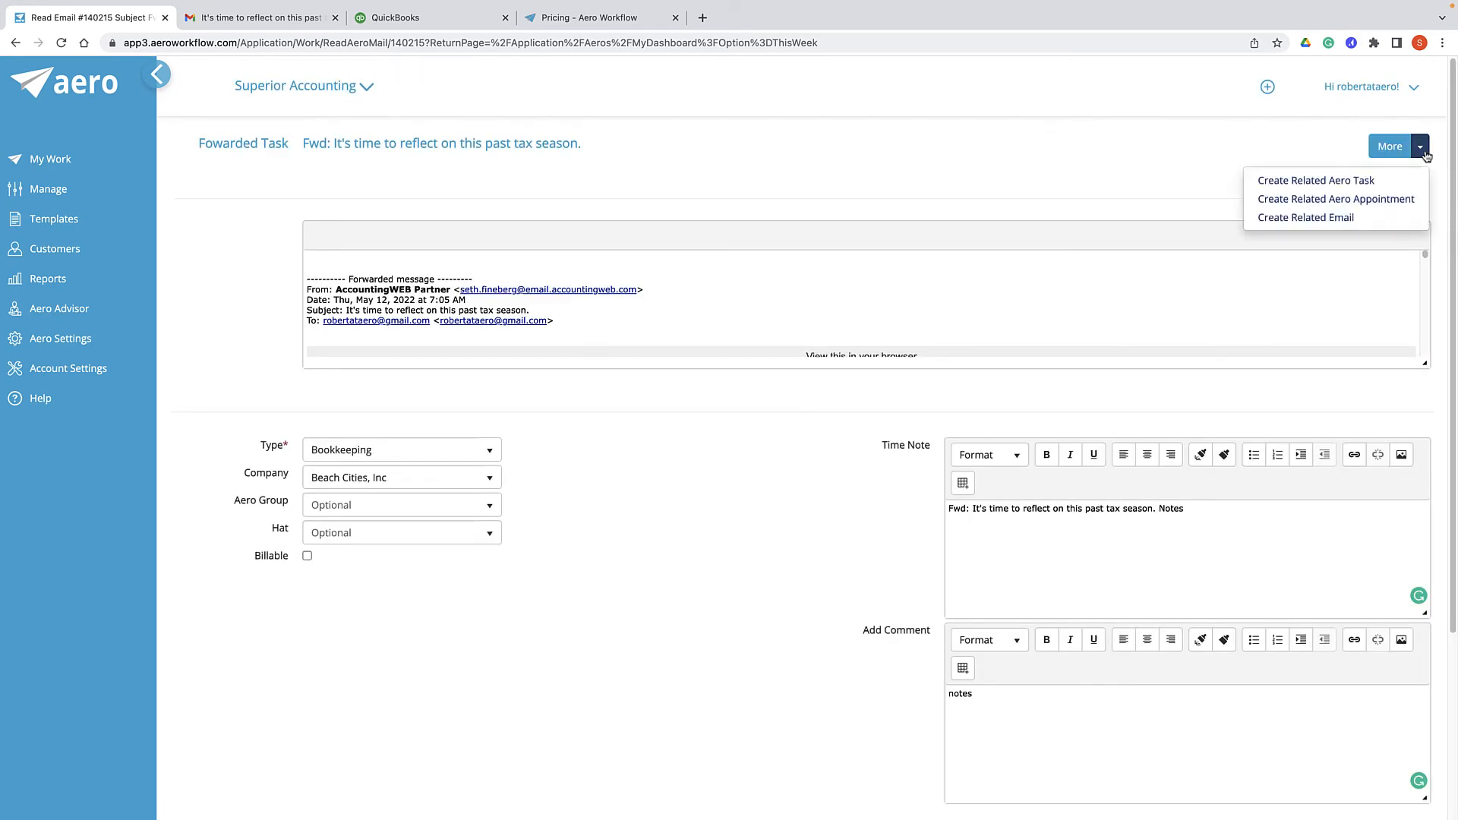
pyautogui.moveTo(1315, 181)
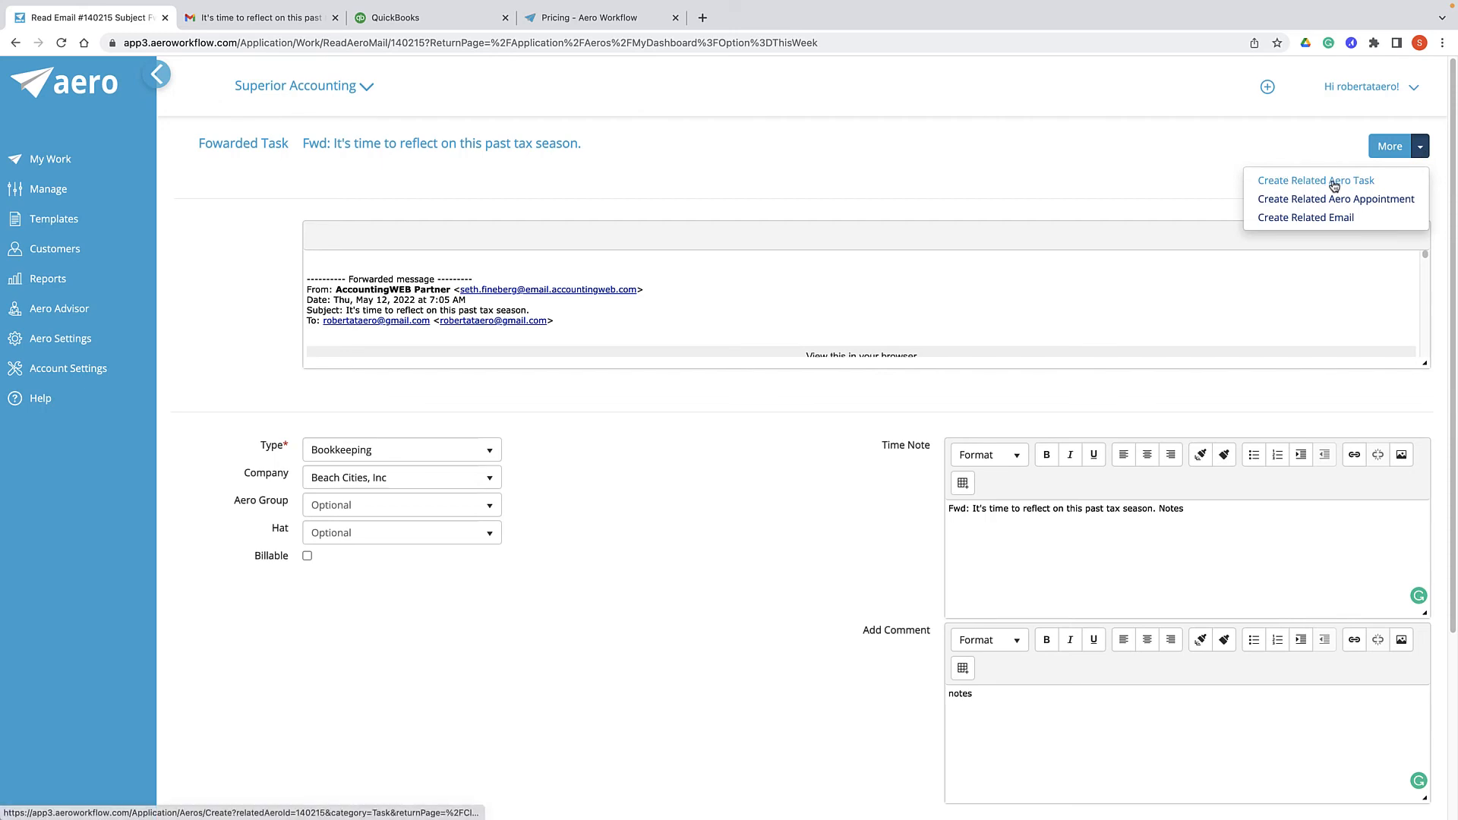
pyautogui.moveTo(1337, 181)
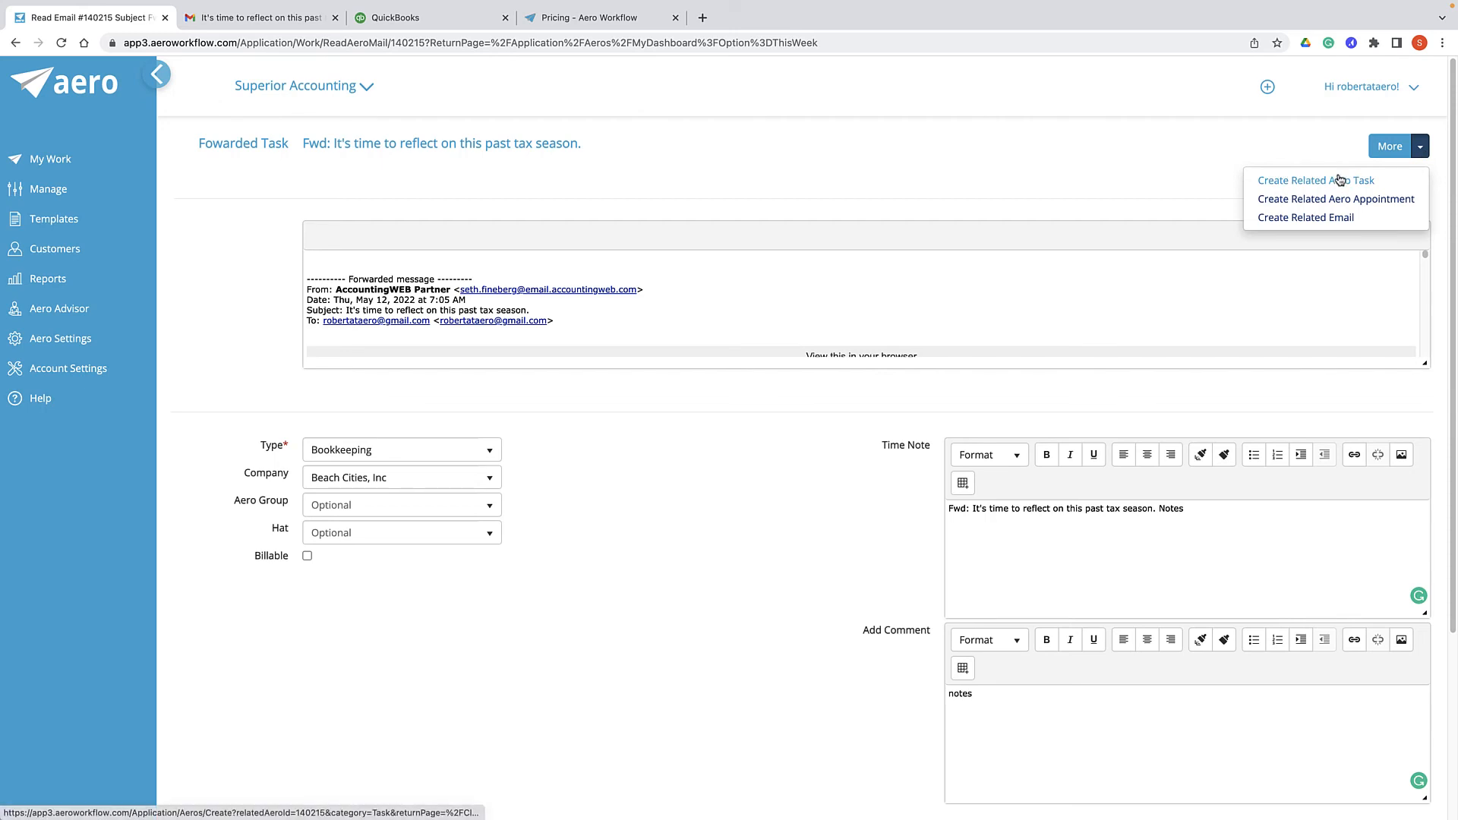